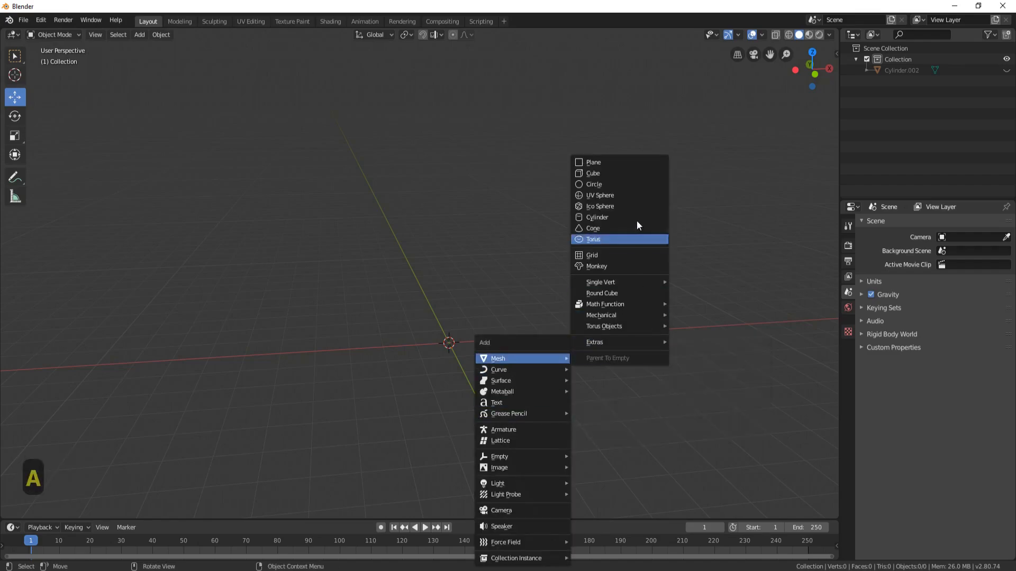
Add a raised cylinder and scale two middle loop cuts outward into a barrel bulge.
left_click(597, 216)
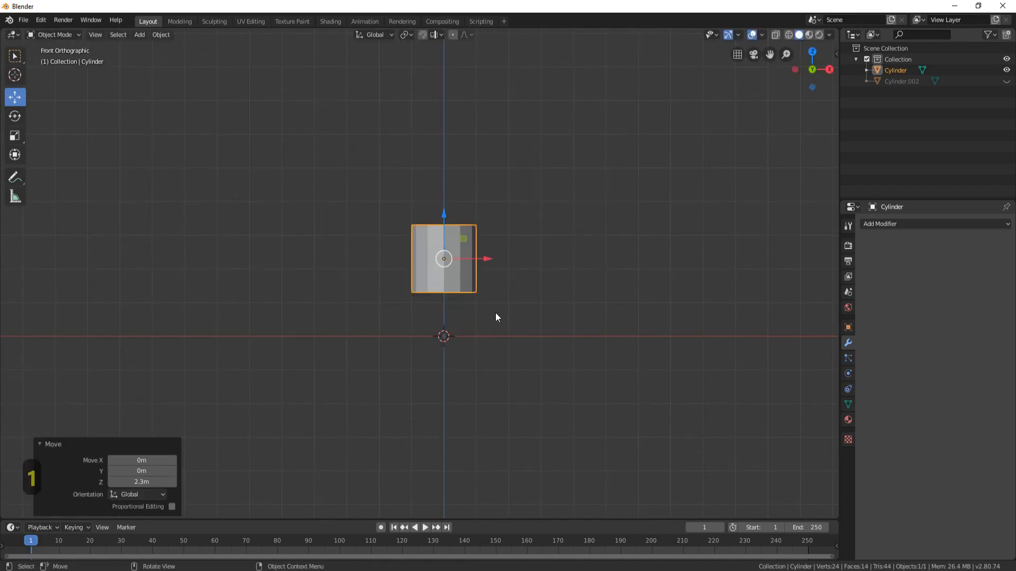
key("s")
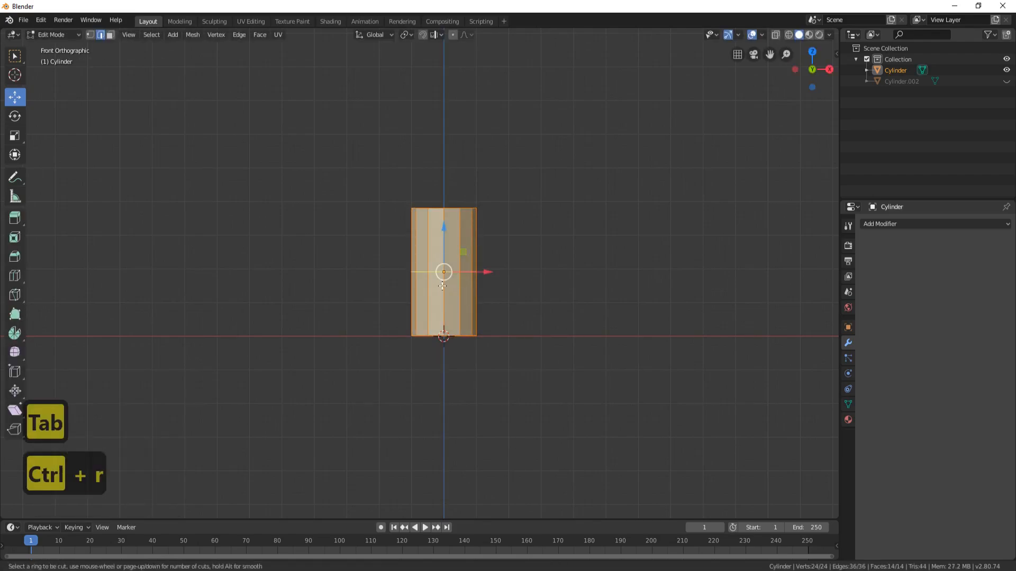
scroll("up", 3)
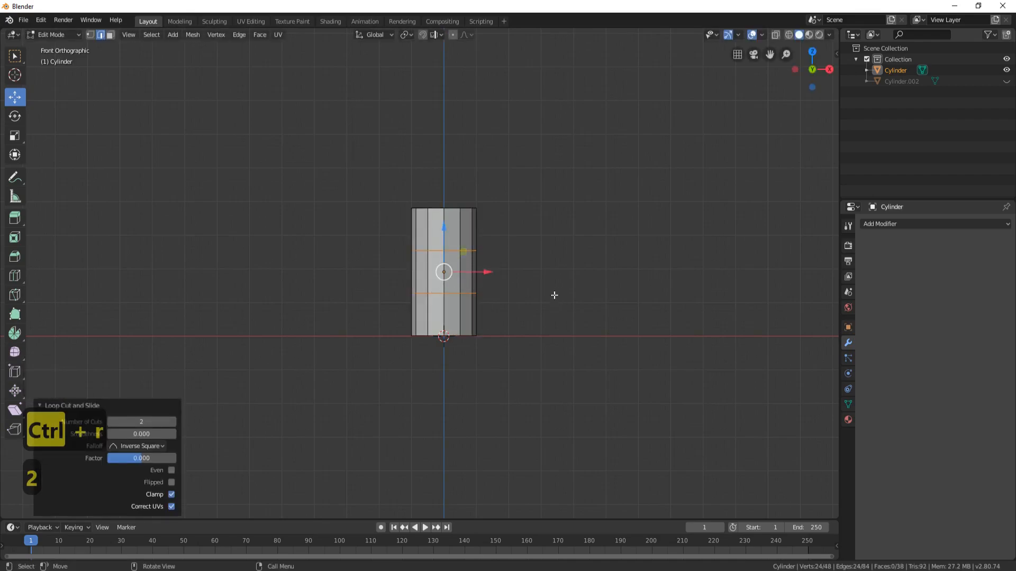
key("s")
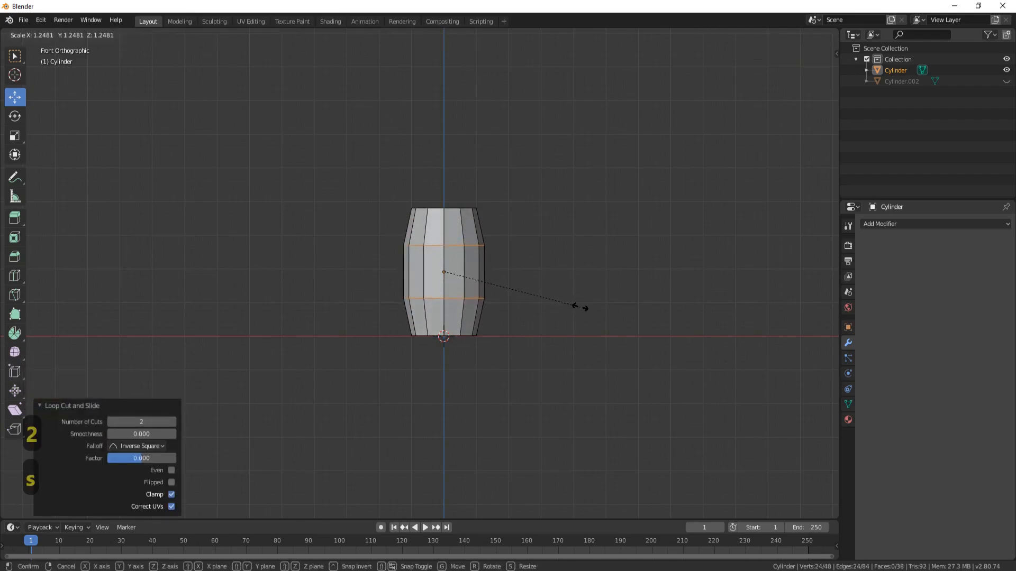
key("Tab")
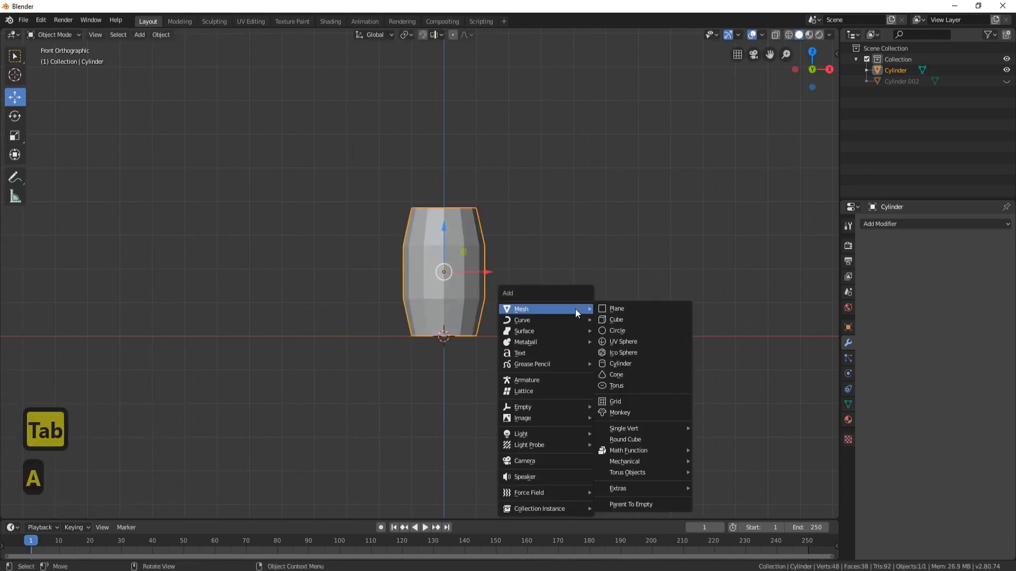
Add a second cylinder flattened into a thin disc for the band.
left_click(620, 363)
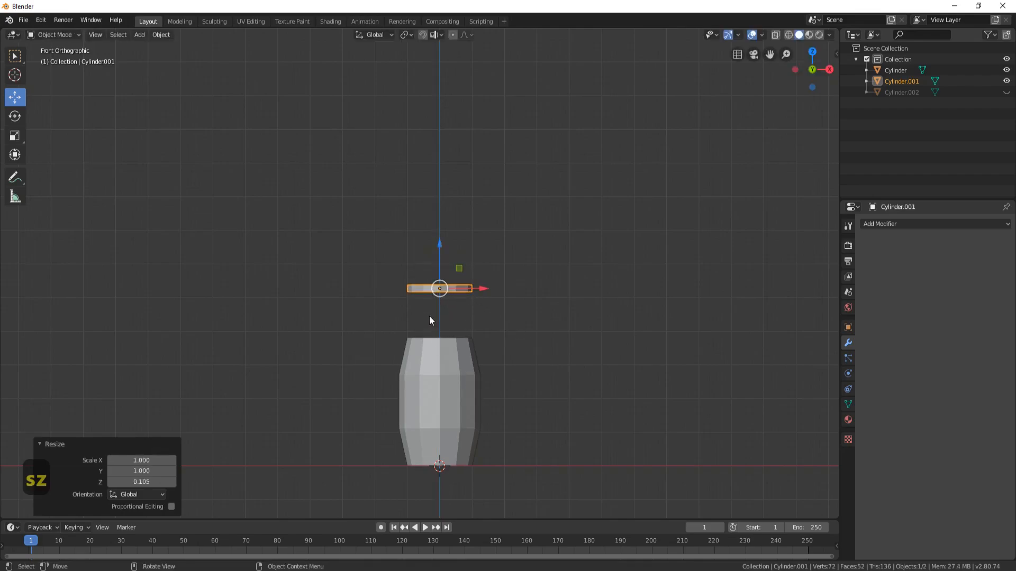
key("Tab")
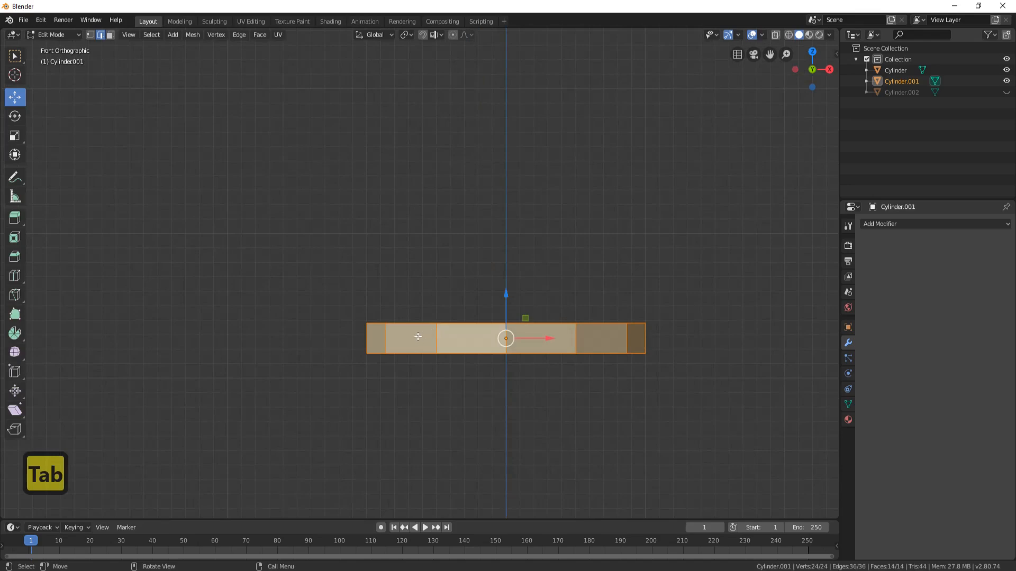
key("ctrl+r")
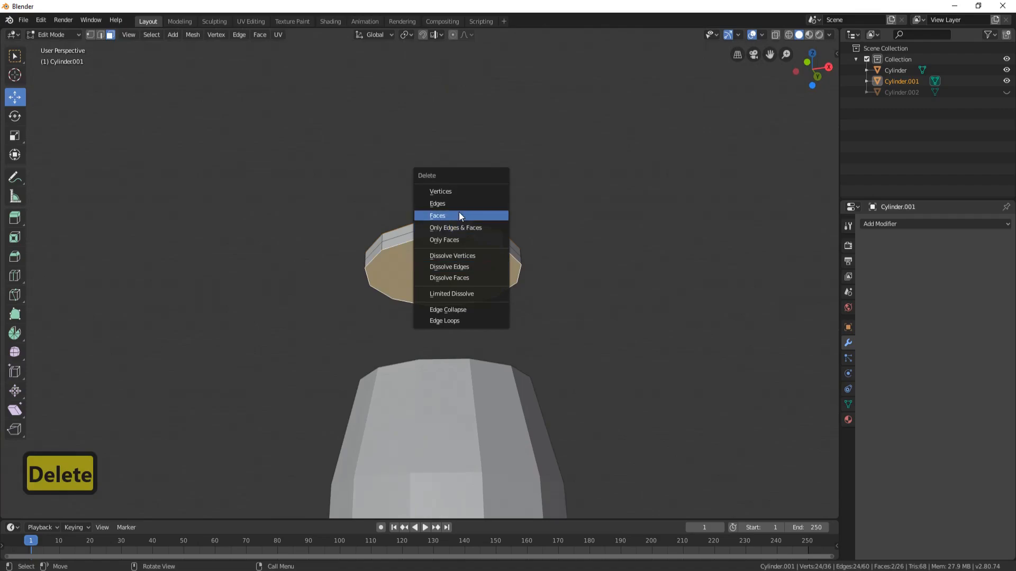
Delete the disc's cap faces and fit the ring onto the barrel's top edge.
left_click(438, 215)
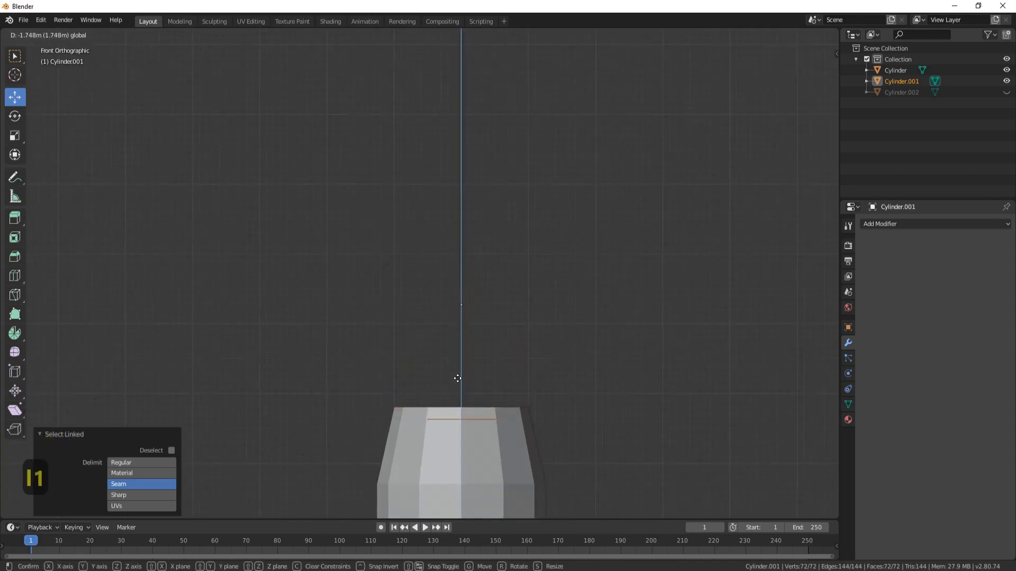
key("s")
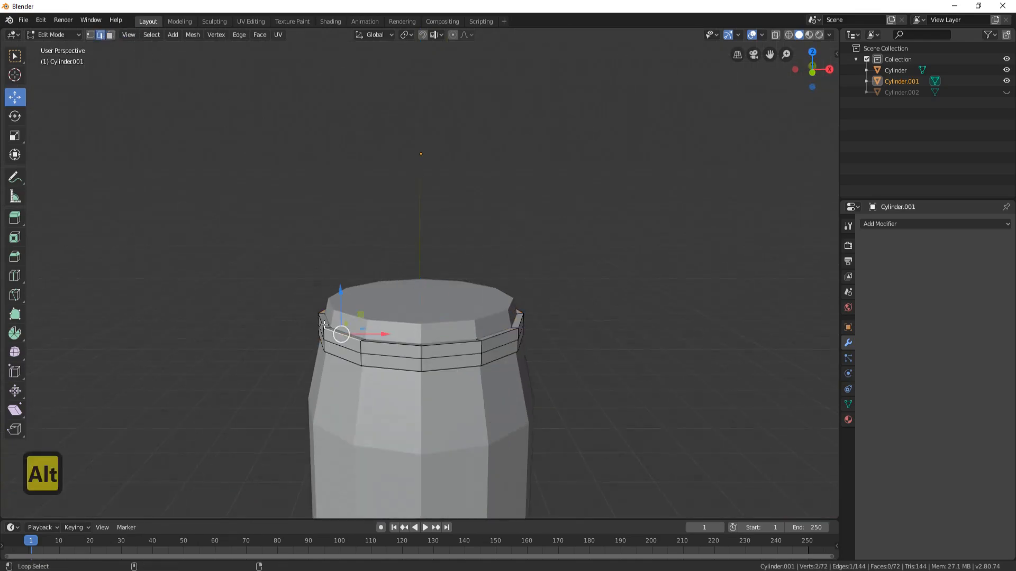
key("s")
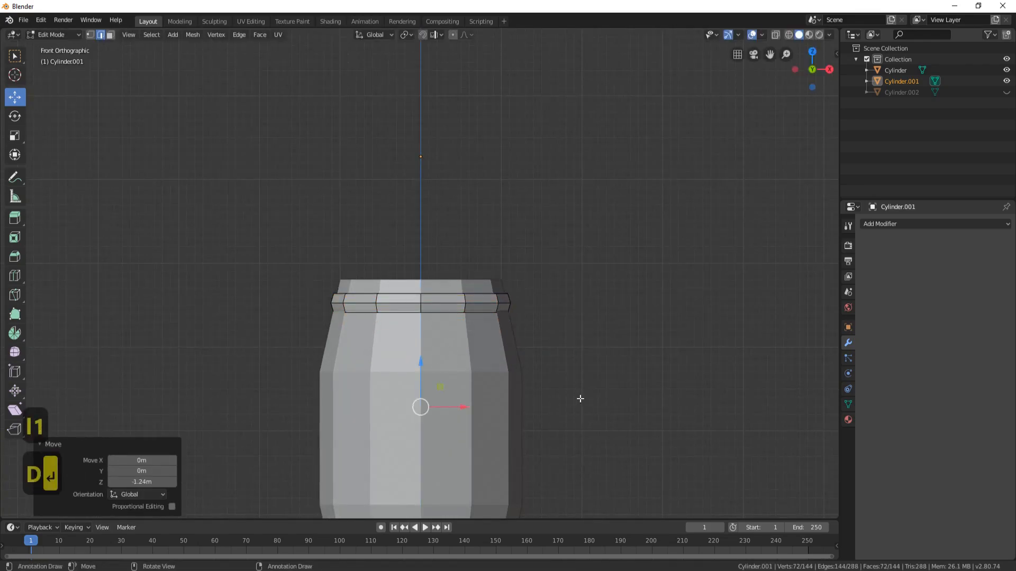
Duplicate the band along Z into four hoops: top, both bulge edges, and bottom.
key("s")
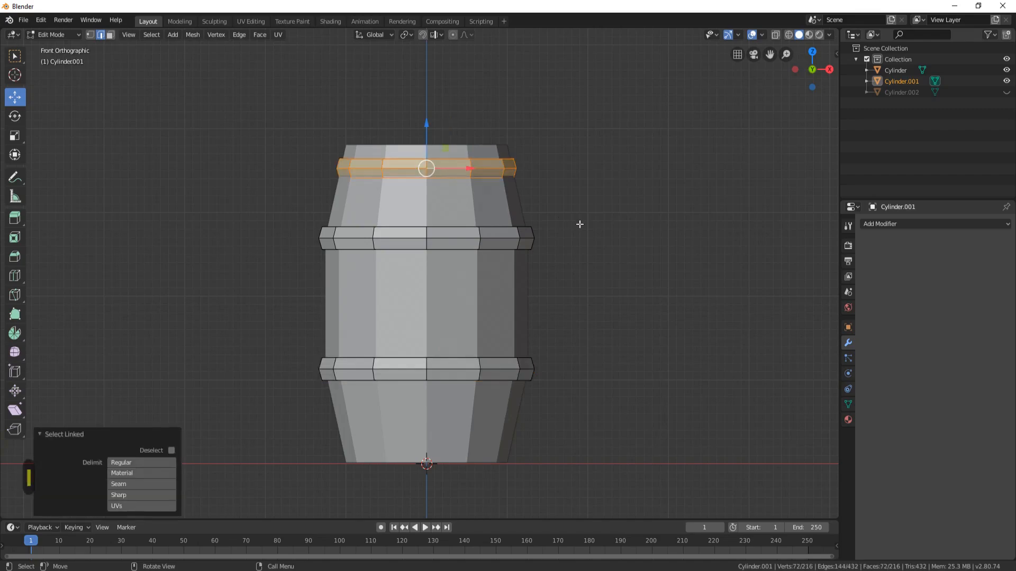
key("s")
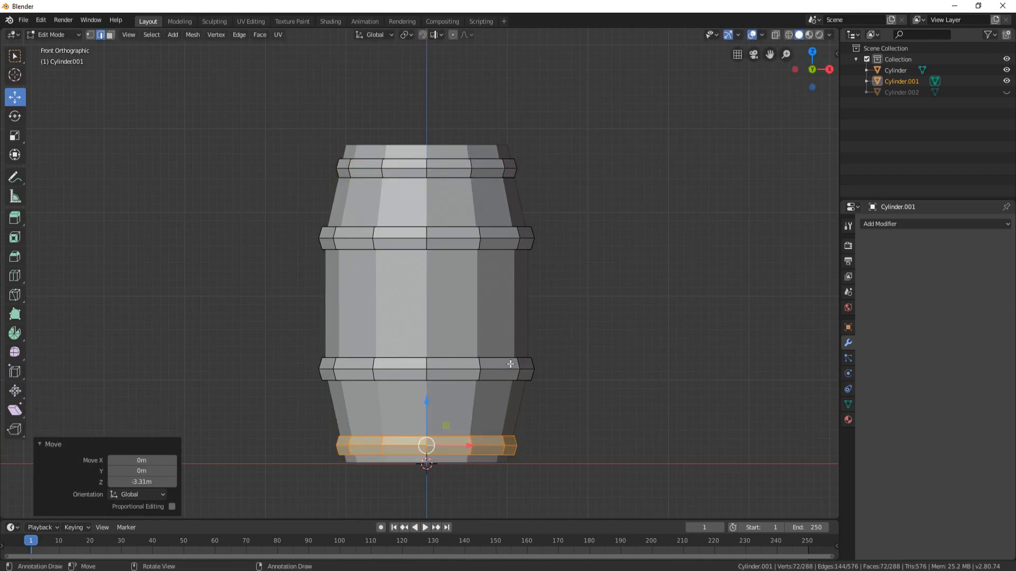
key("Tab")
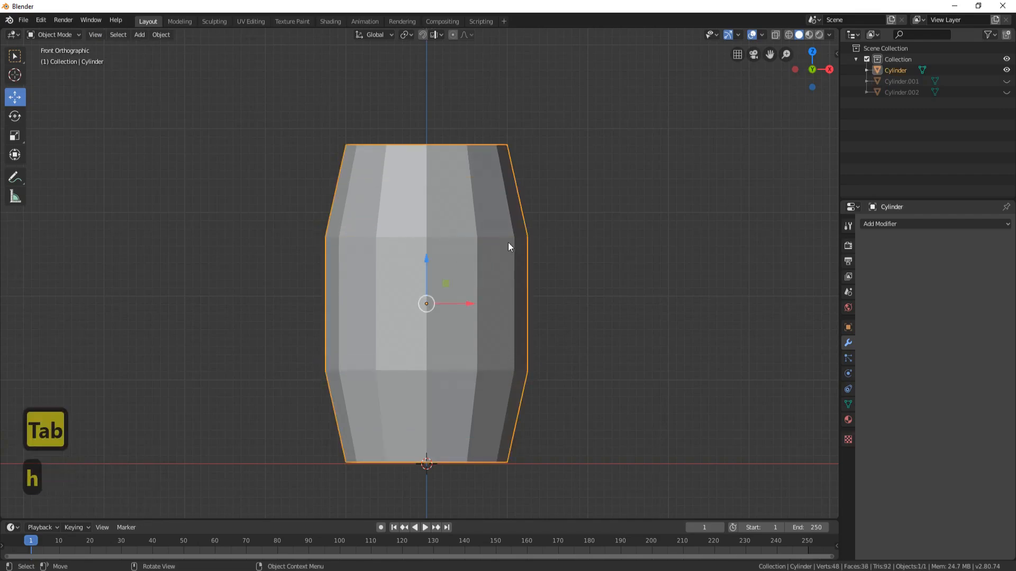
Hide the bands, then separate the barrel's top face into a hidden lid object.
key("Tab")
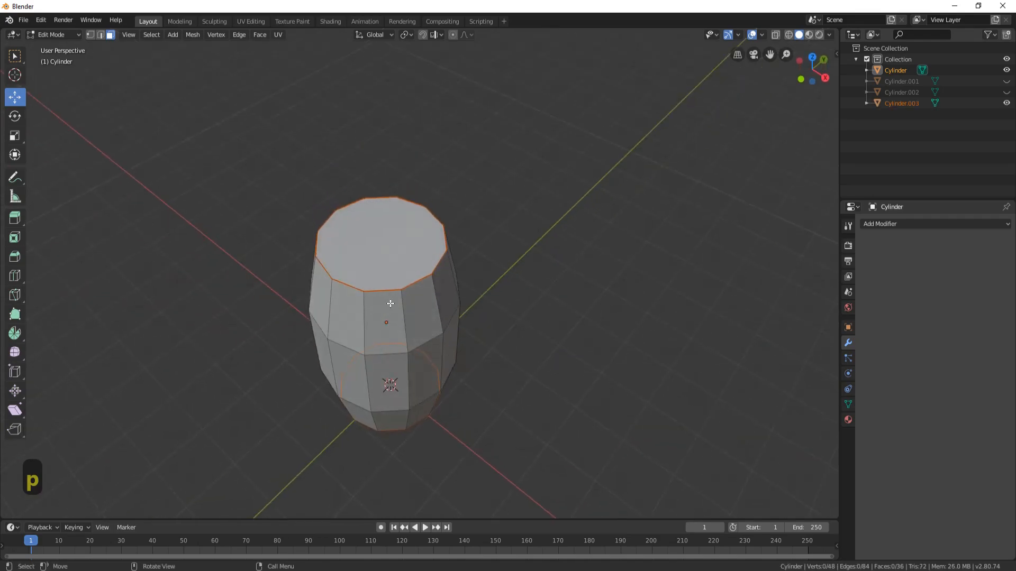
key("Tab")
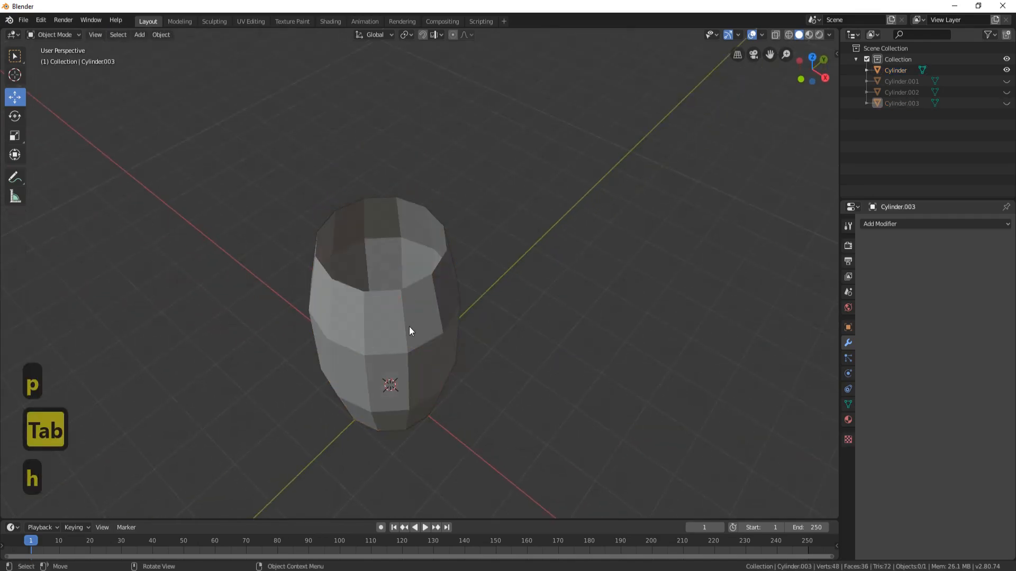
key("Tab")
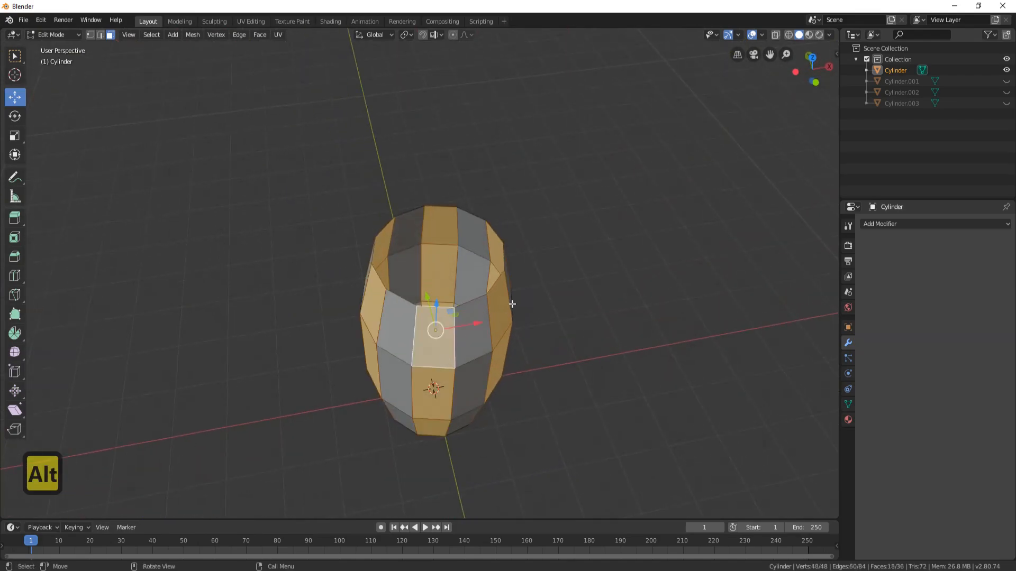
Separate alternating plank faces of the body and join them back into one object.
key("p")
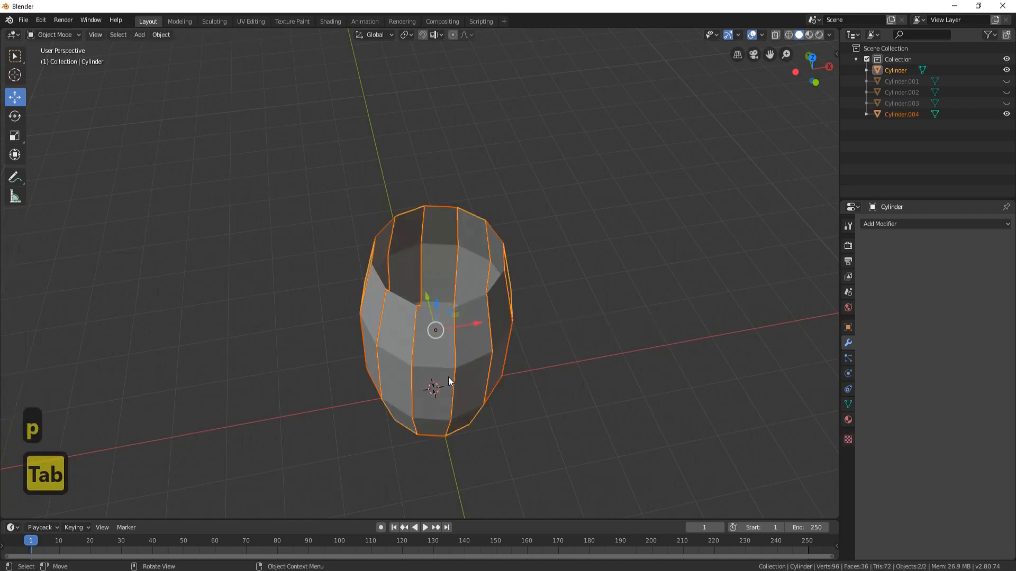
key("shift")
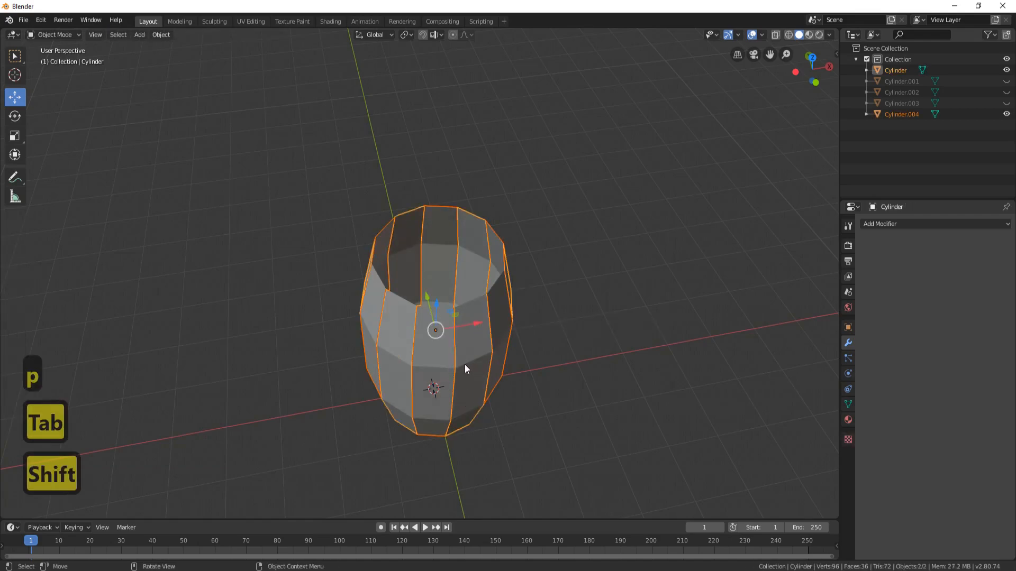
key("ctrl+j")
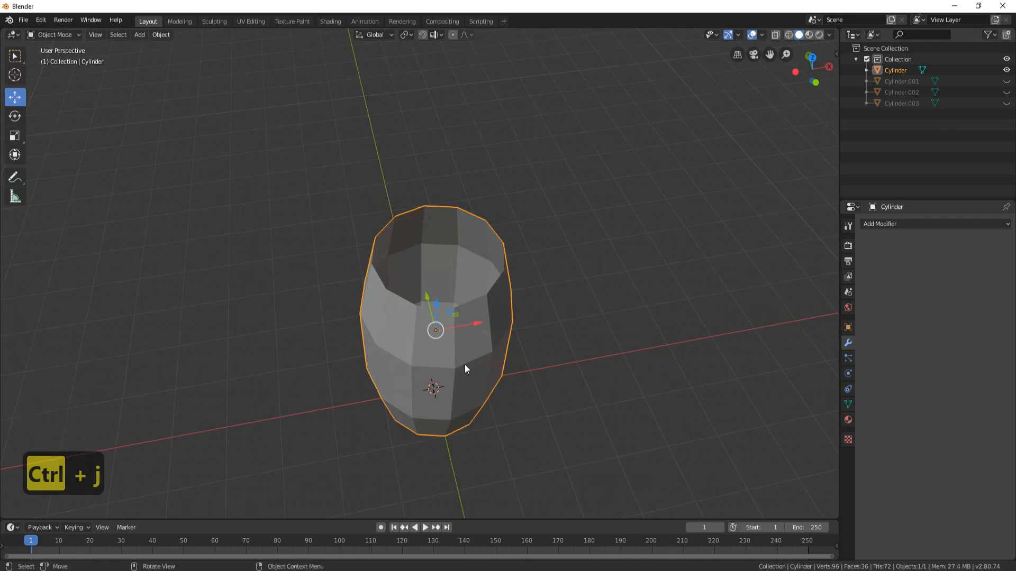
Extrude all plank faces outward to give the barrel walls thickness.
key("Tab")
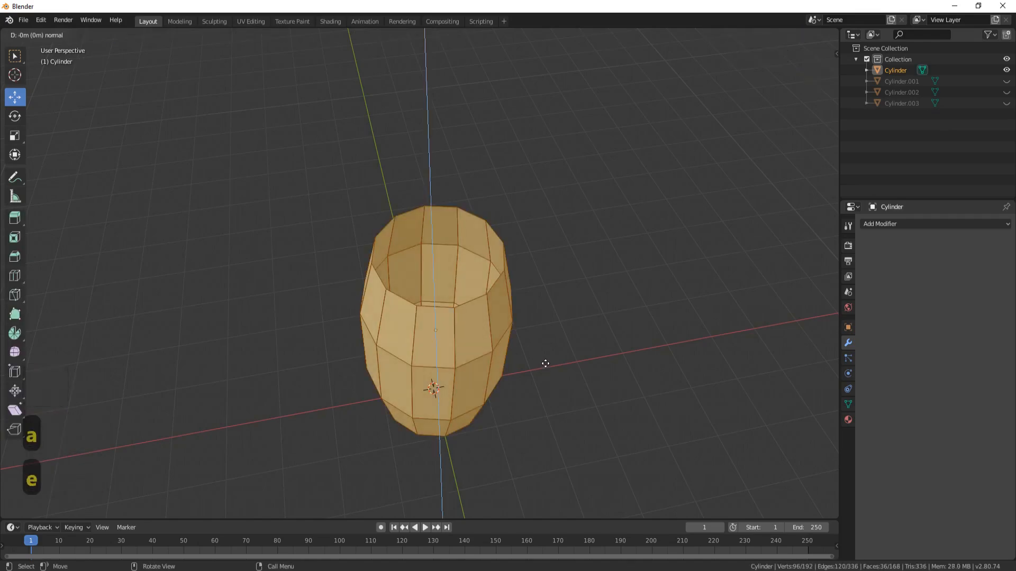
key("s")
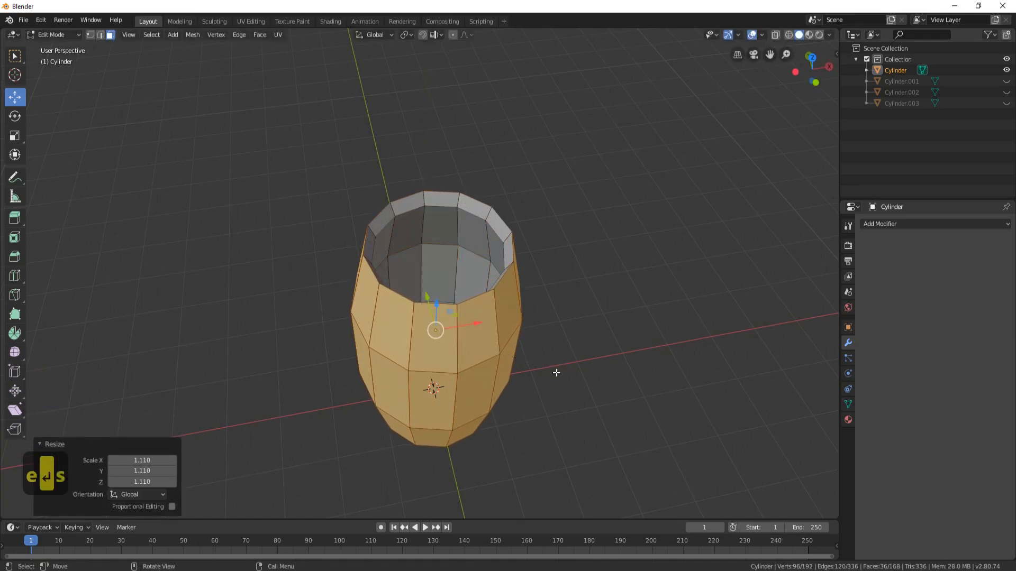
left_click(403, 35)
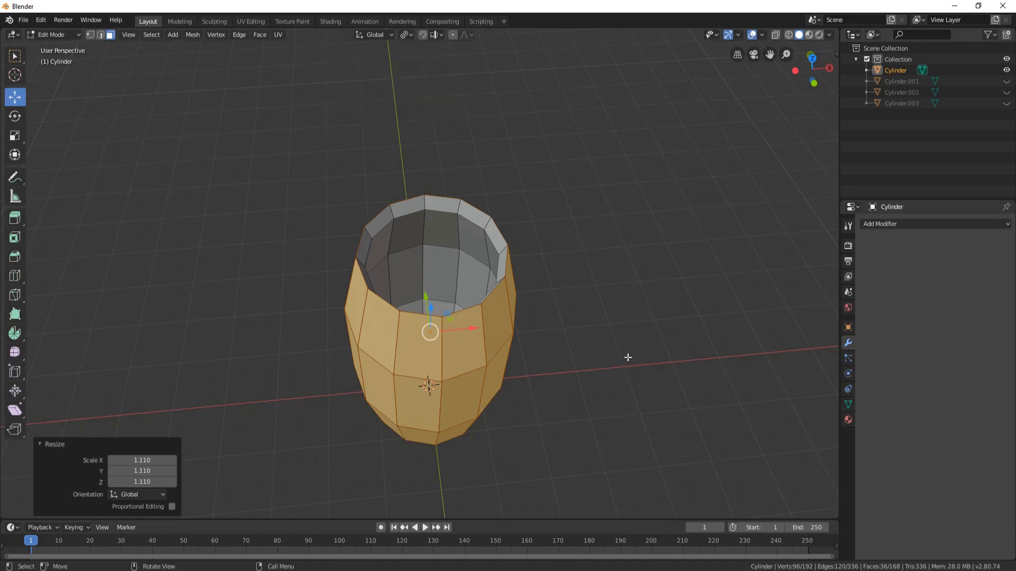
Scale the planks to 0.972 to open small gaps, viewed from the front.
key("s")
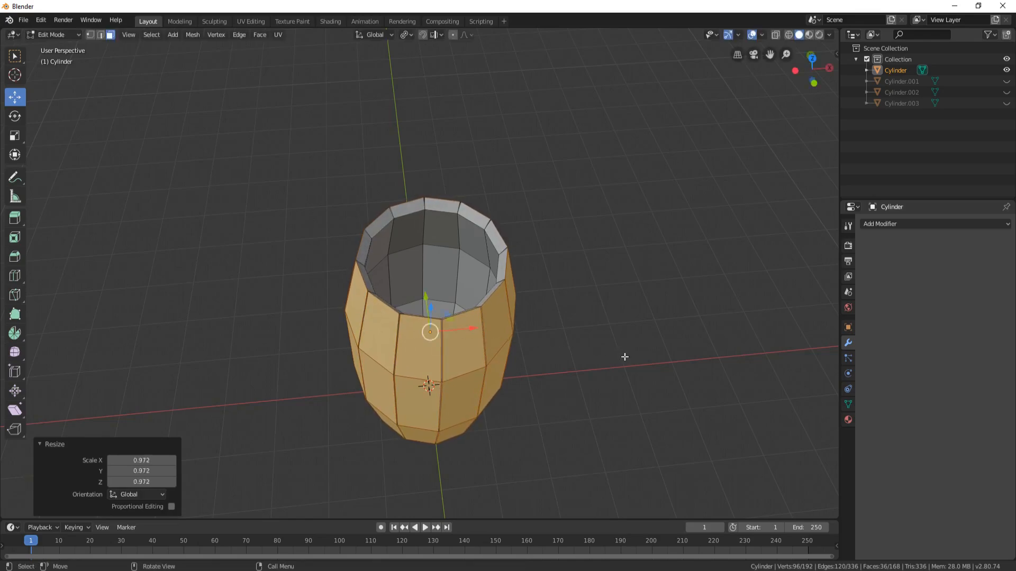
left_click(403, 34)
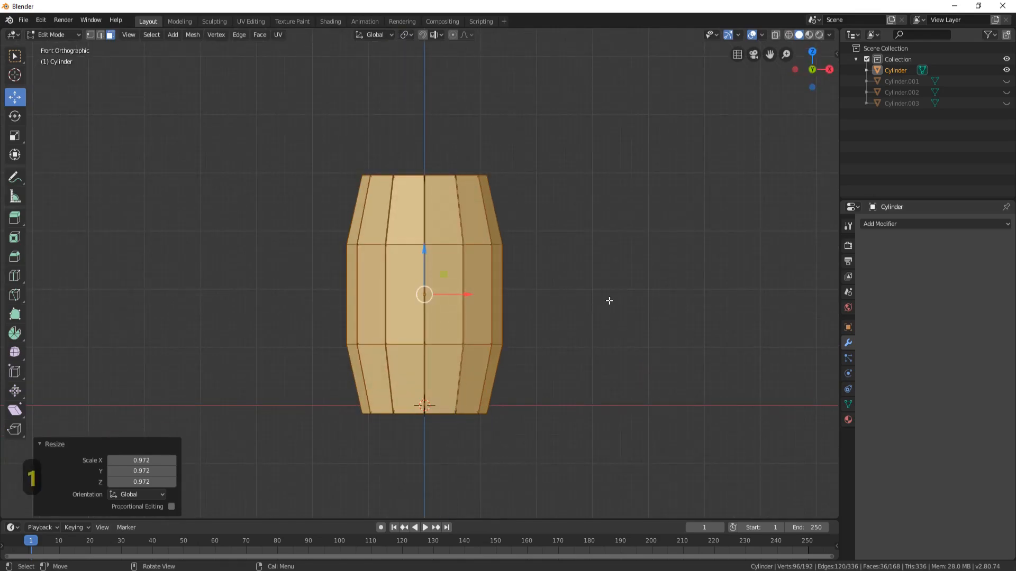
key("s")
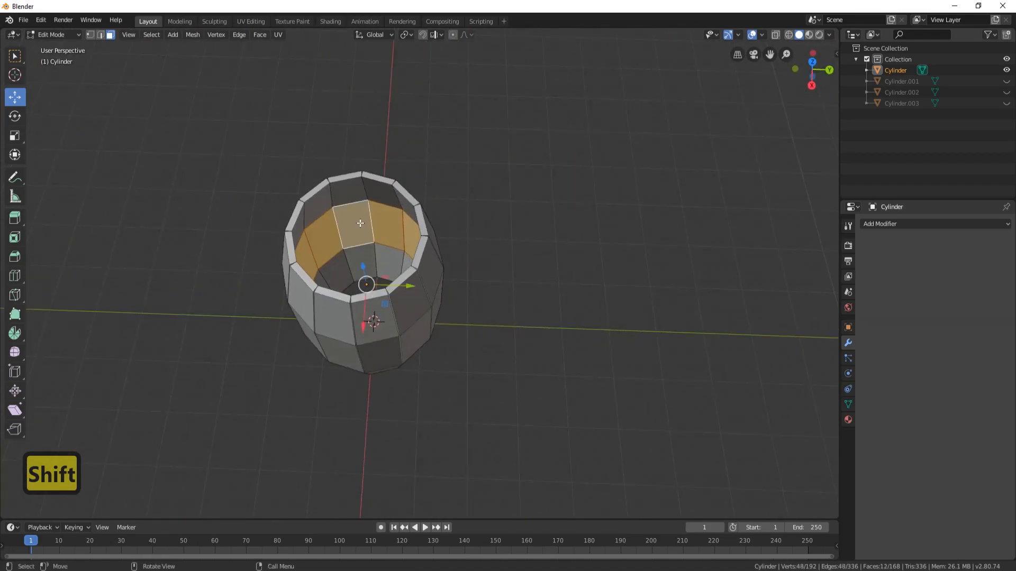
Delete the selected inner plank faces and unhide the lid and bands.
key("Delete")
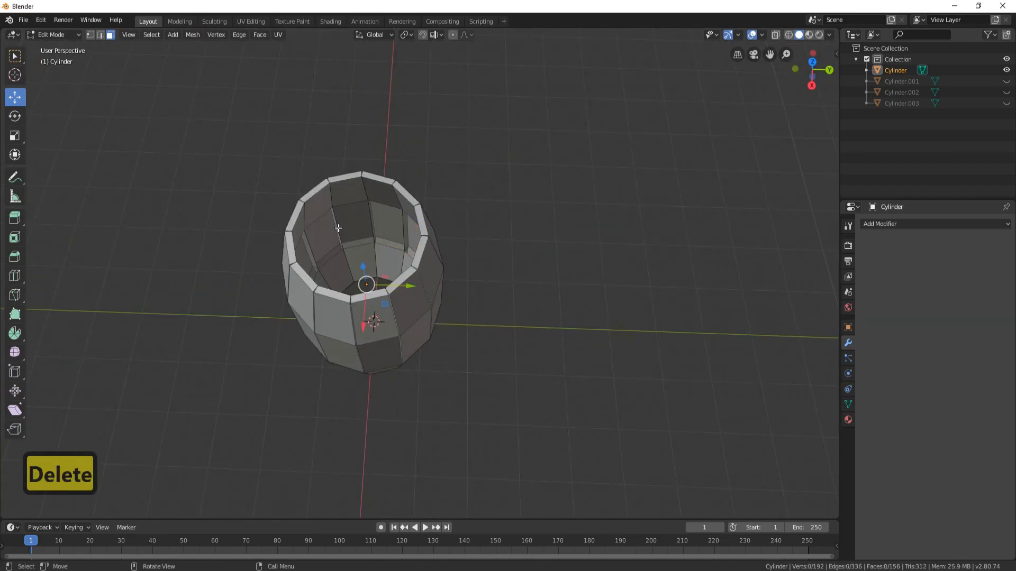
key("Tab")
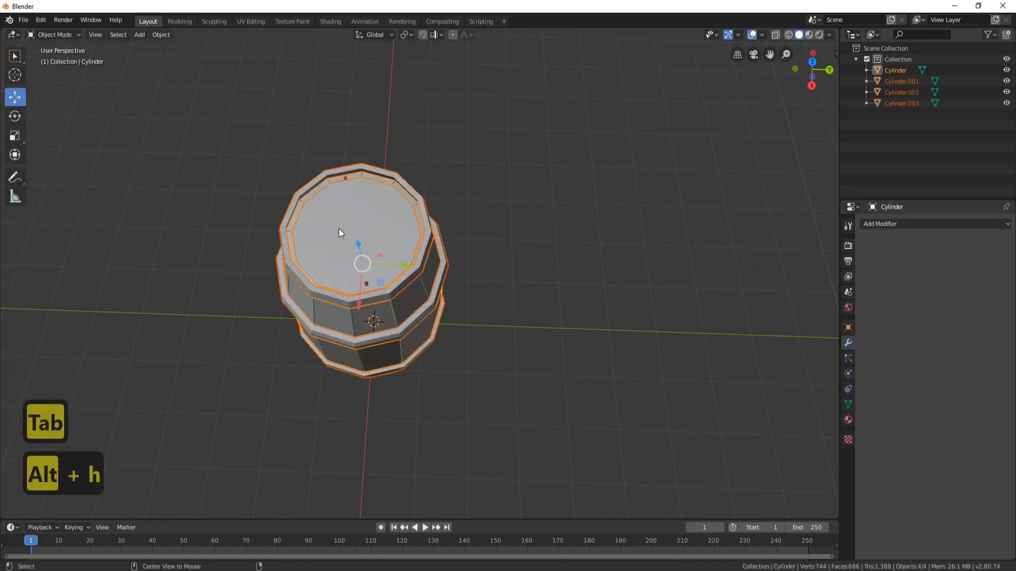
mouse_move(524, 254)
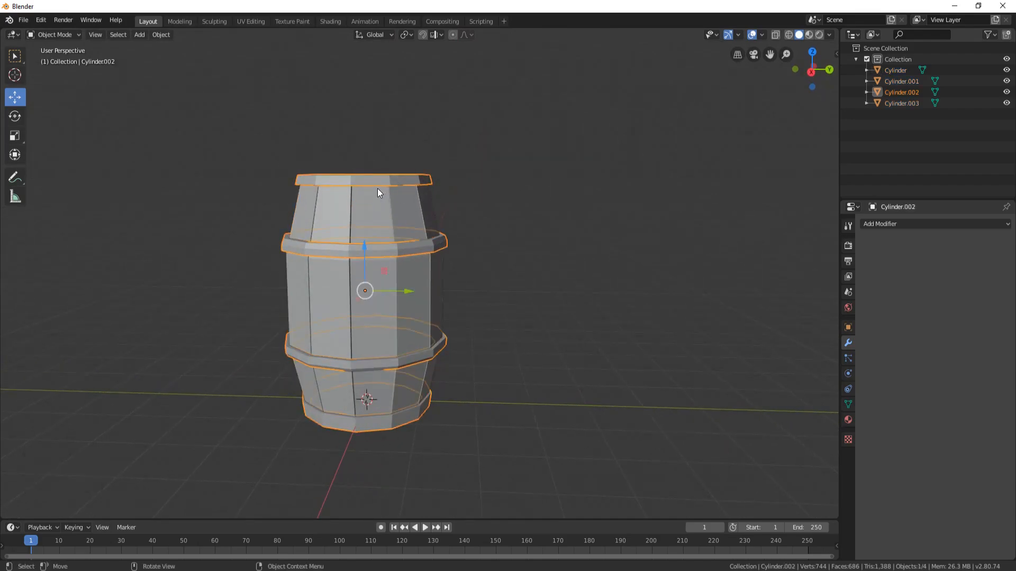
Enlarge the top and bottom rim bands to fit the barrel ends, then join pieces.
key("Tab")
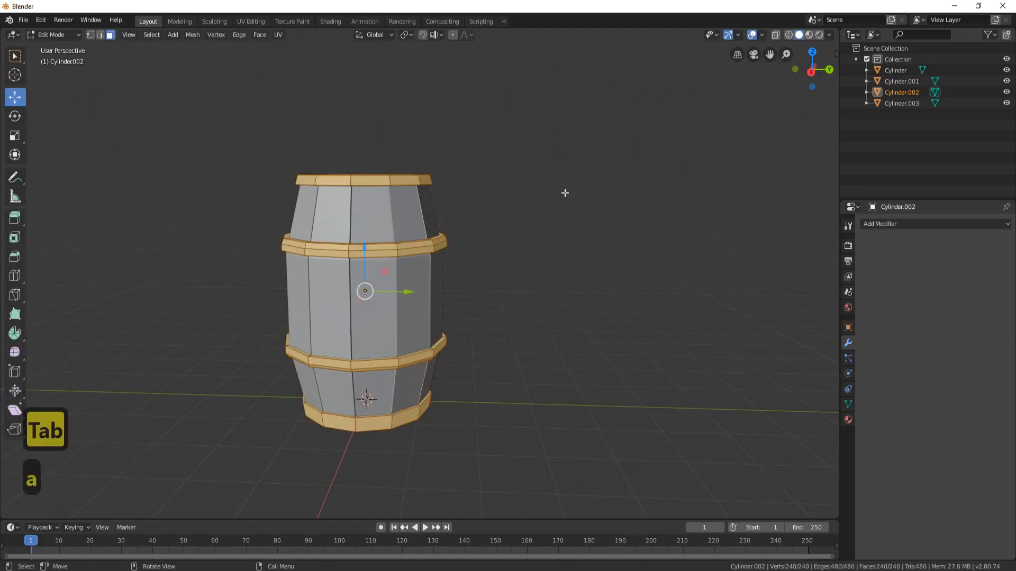
key("a")
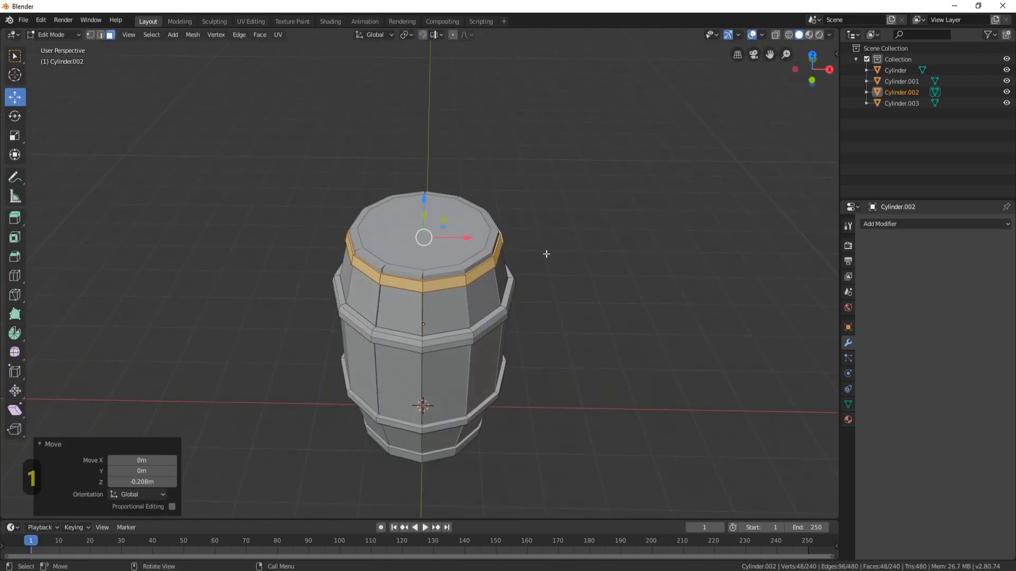
key("s")
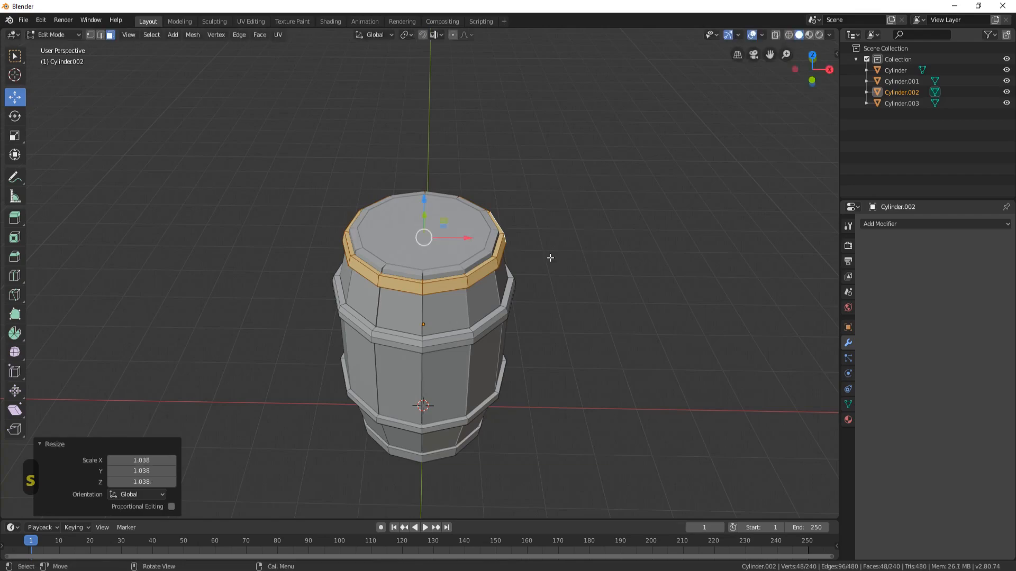
key("ctrl+z")
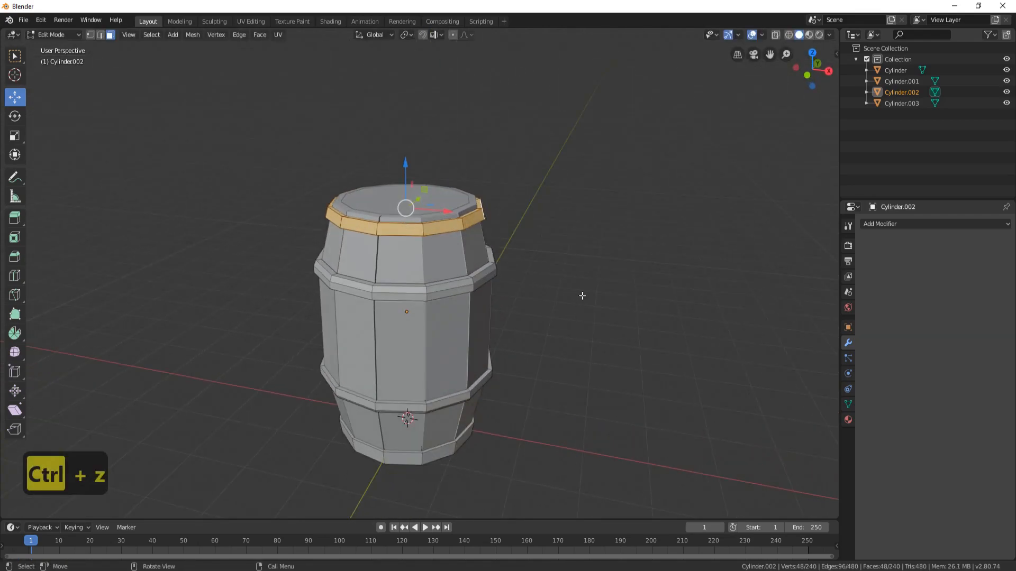
key("ctrl+z")
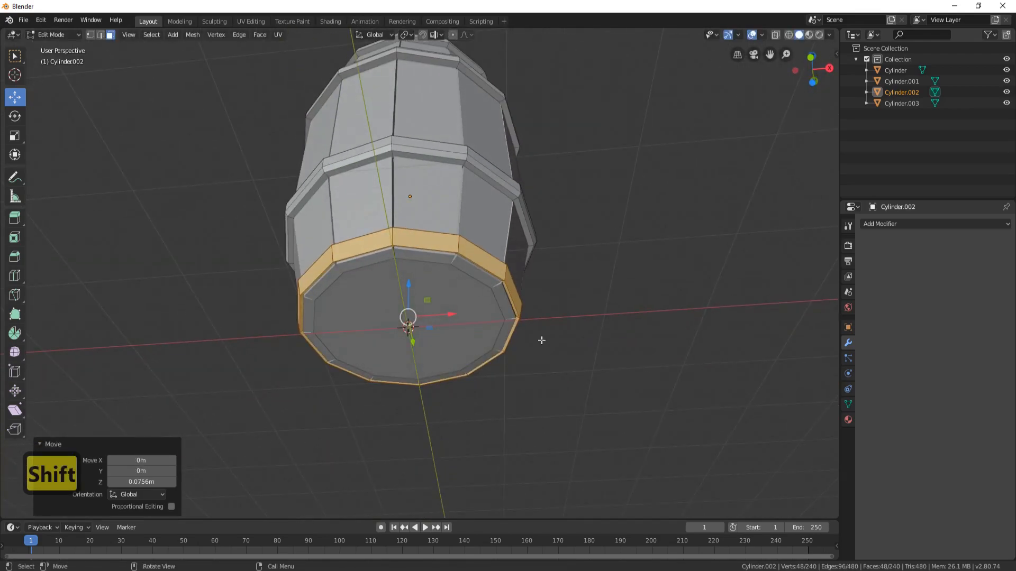
key("s")
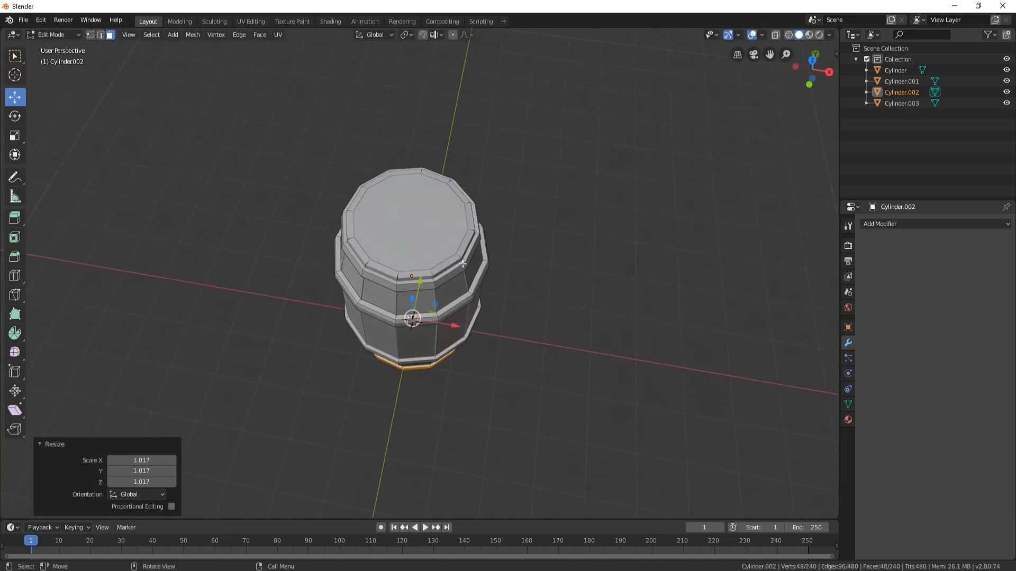
key("Tab")
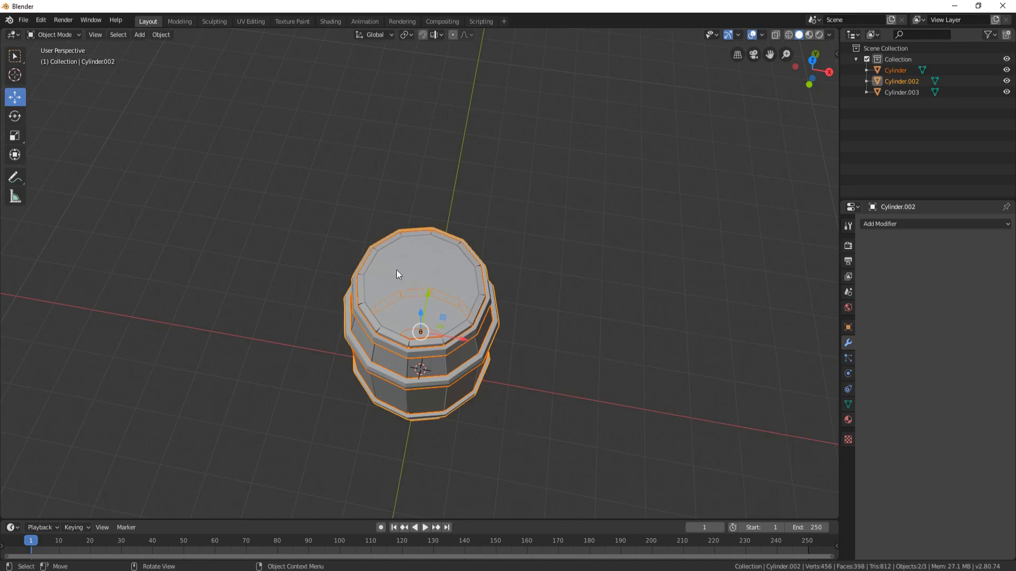
Hide all but the two lid discs and delete their faces, leaving edge outlines.
key("h")
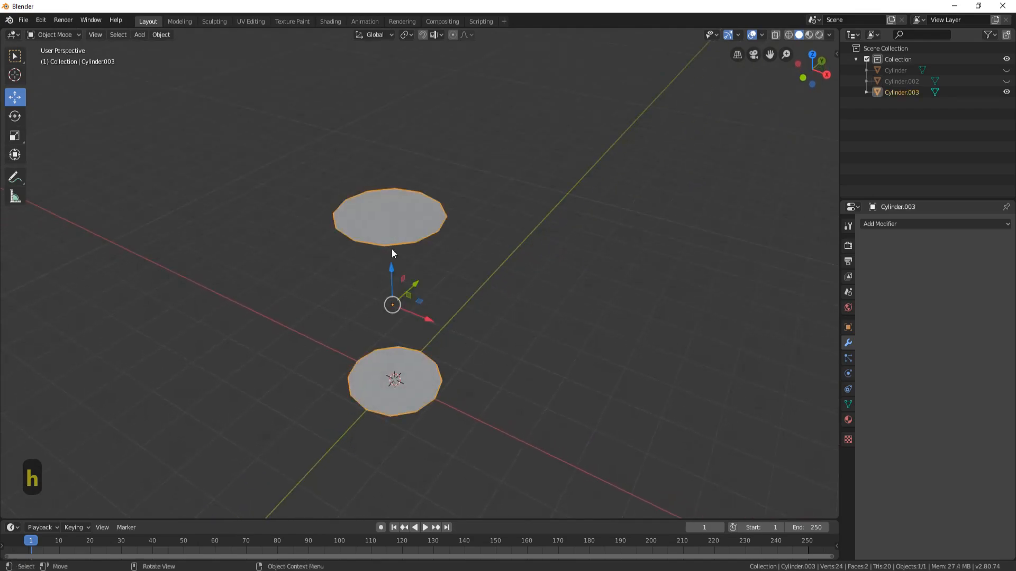
key("Tab")
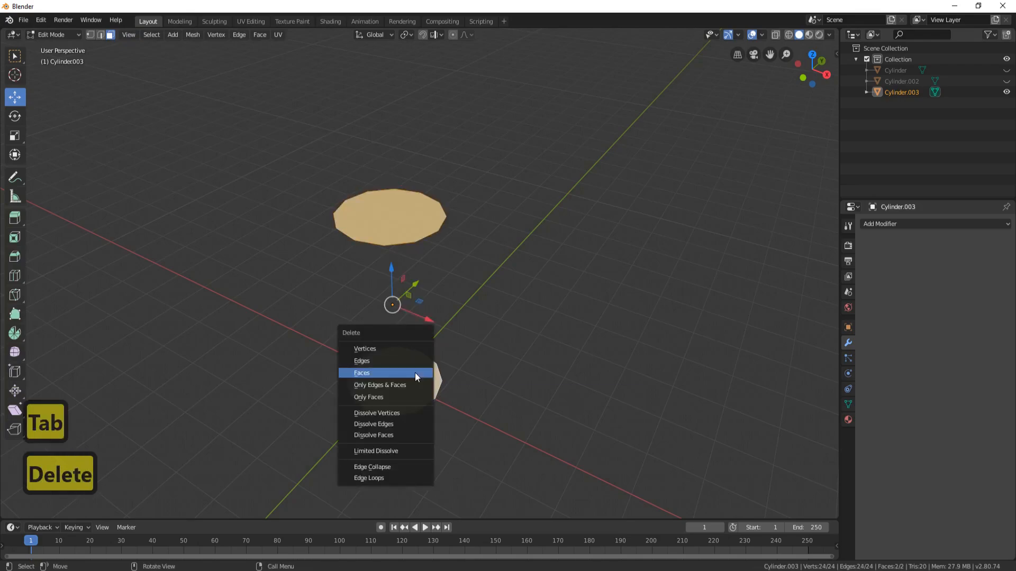
left_click(361, 372)
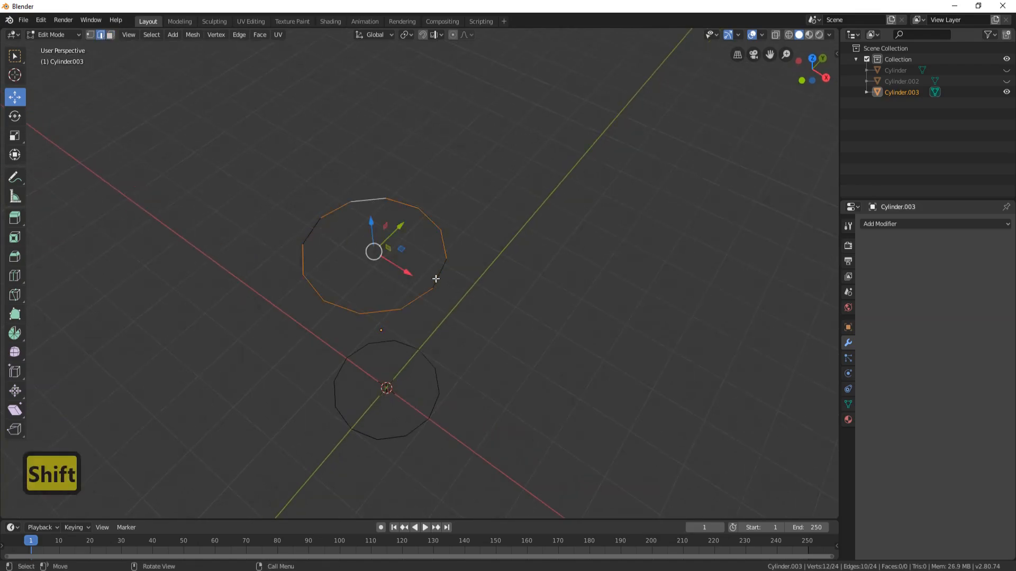
Bridge opposite rim edges to fill both lid outlines with parallel plank strips.
key("ctrl+e")
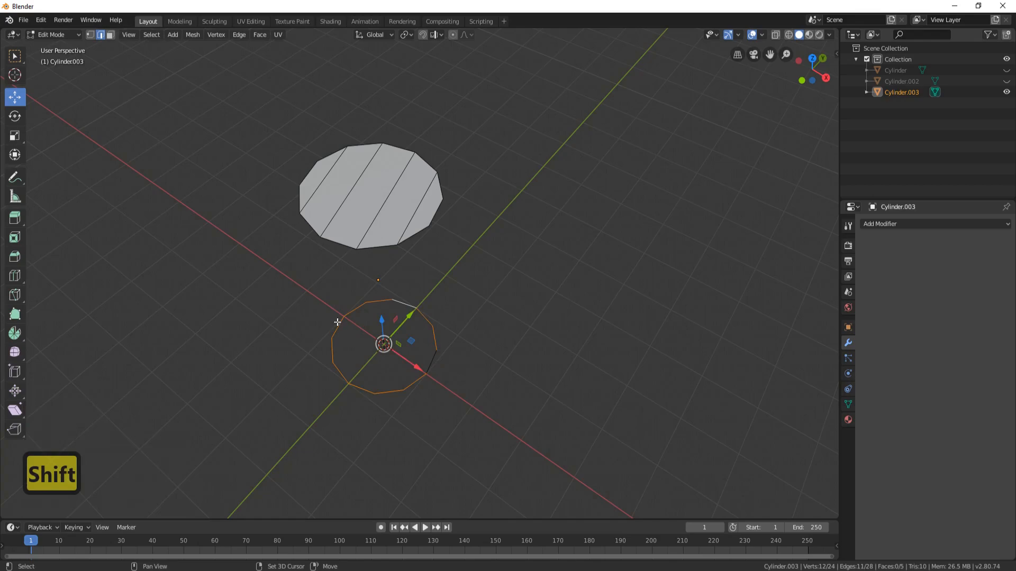
key("ctrl+e")
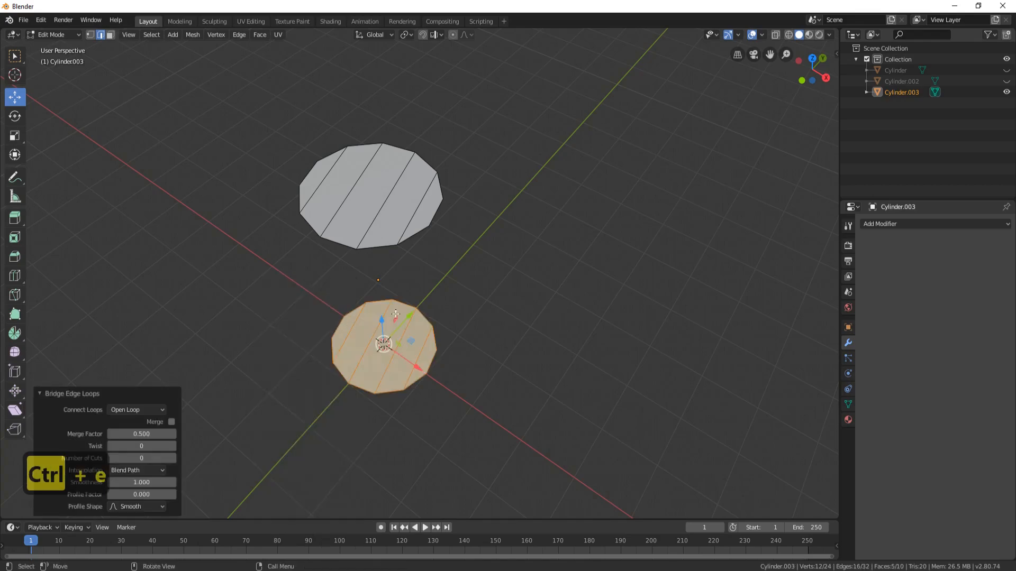
key("Tab")
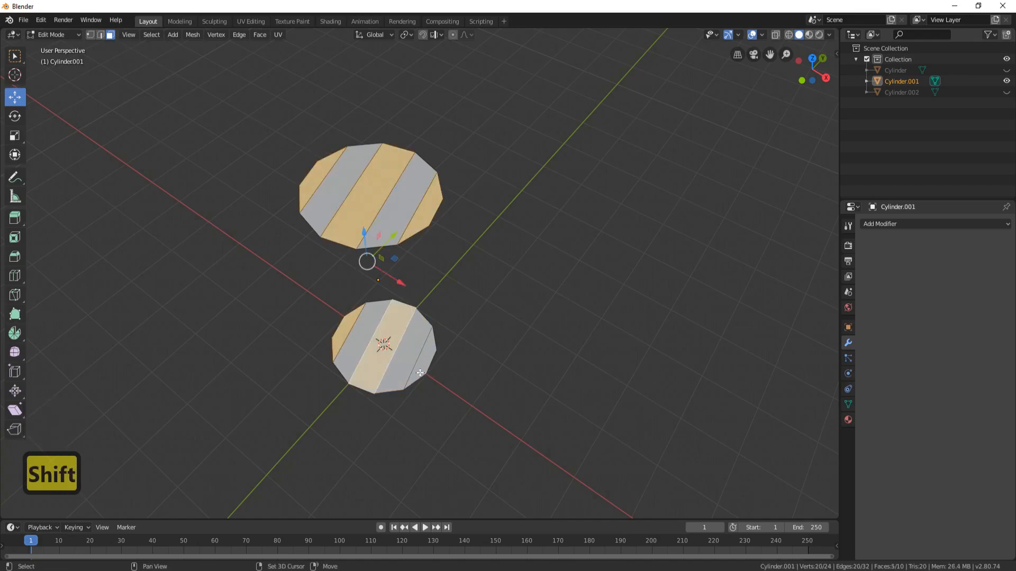
Separate alternating lid strips and join them back into a single lid object.
key("p")
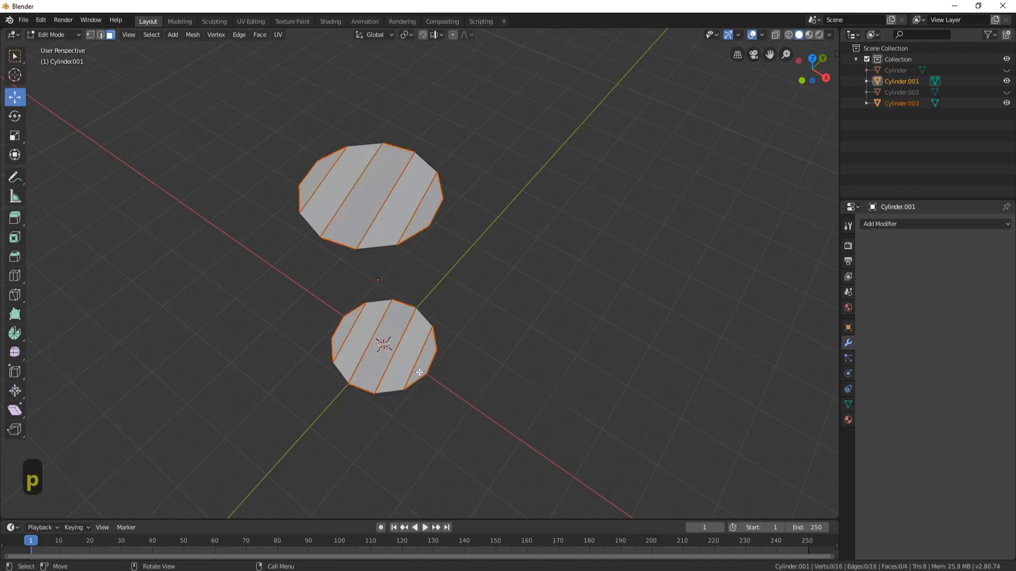
key("Tab")
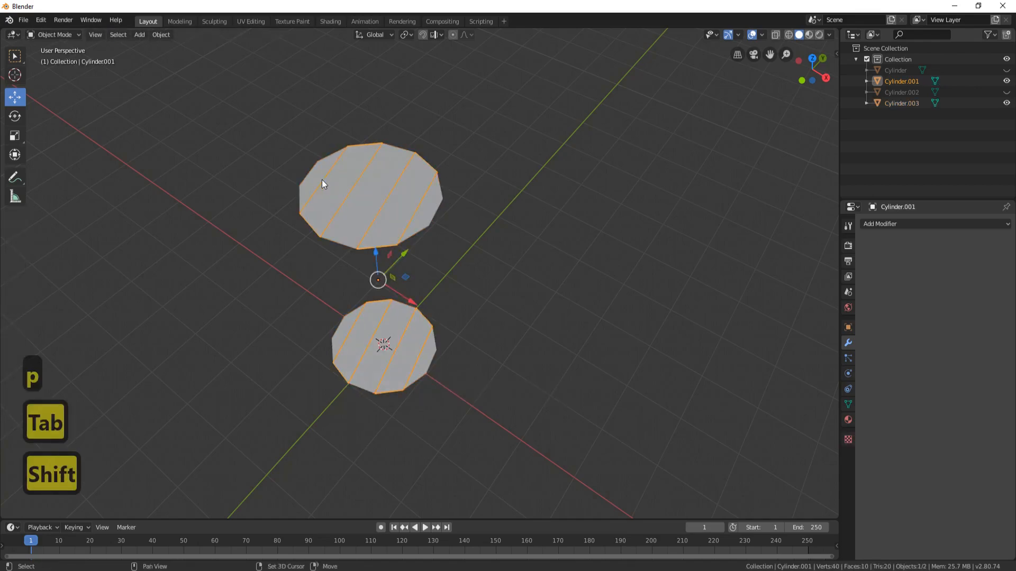
key("ctrl+j")
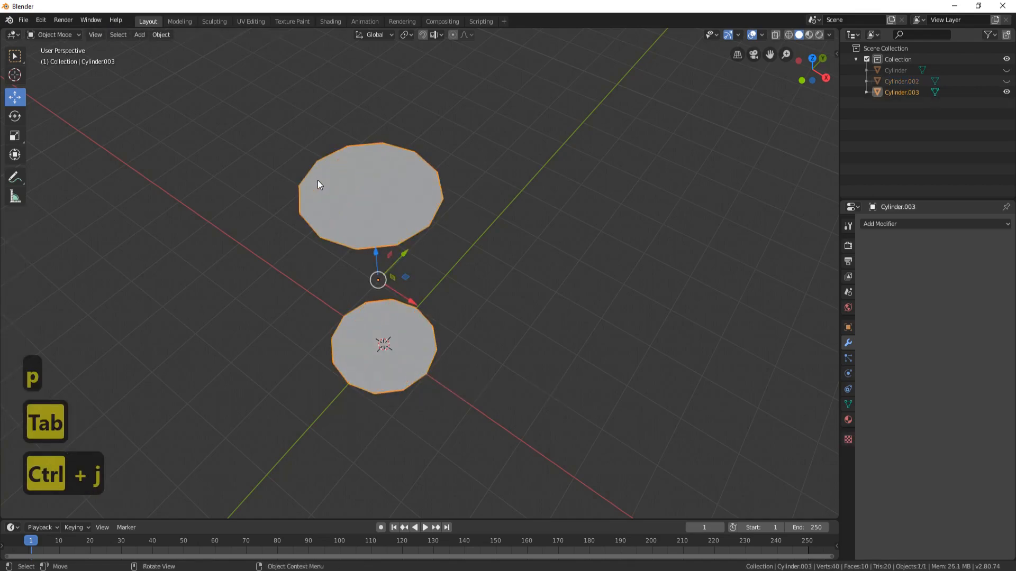
Set pivot to Individual Origins and shrink each lid plank to open gaps.
key("Tab")
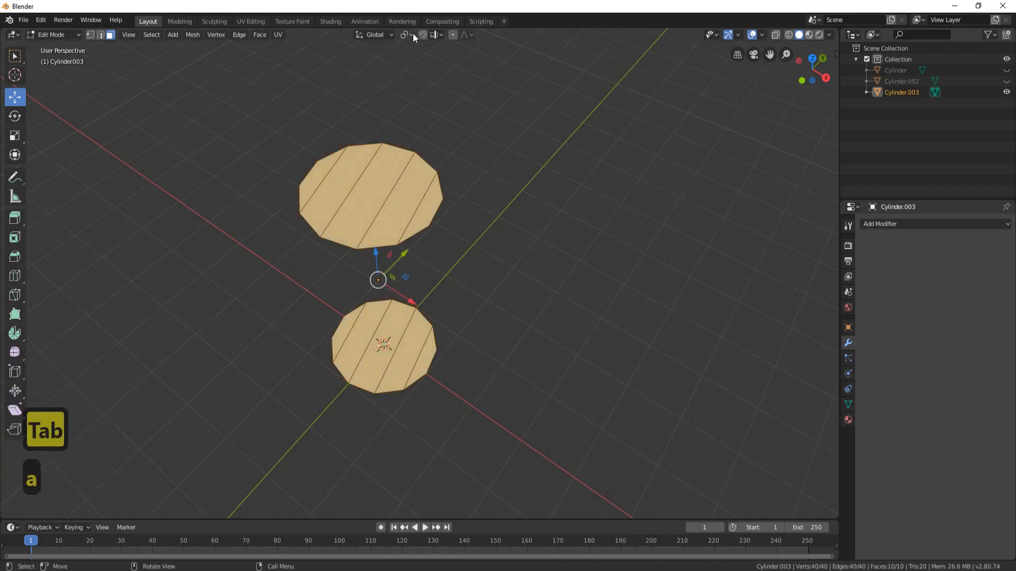
left_click(406, 35)
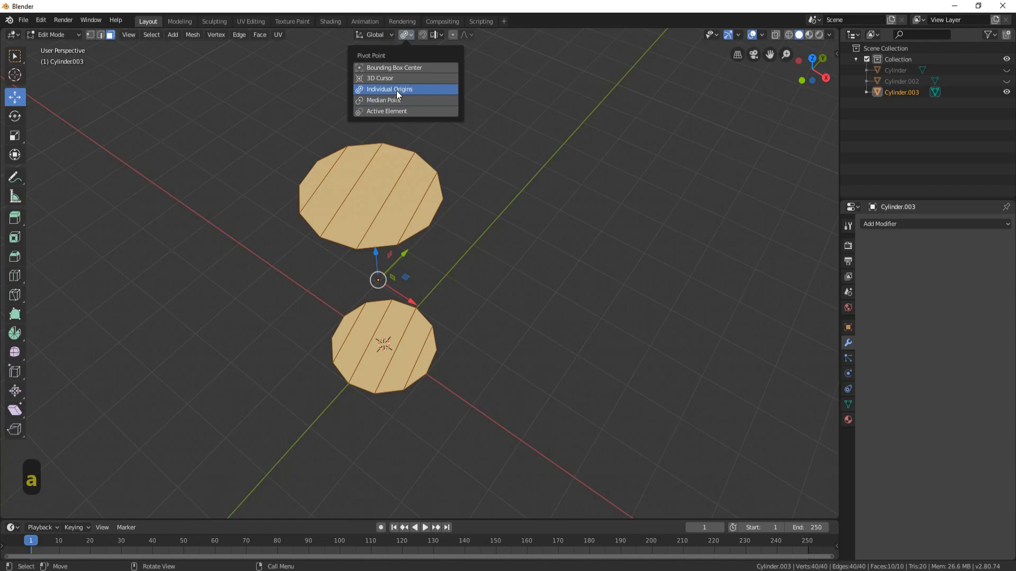
key("s")
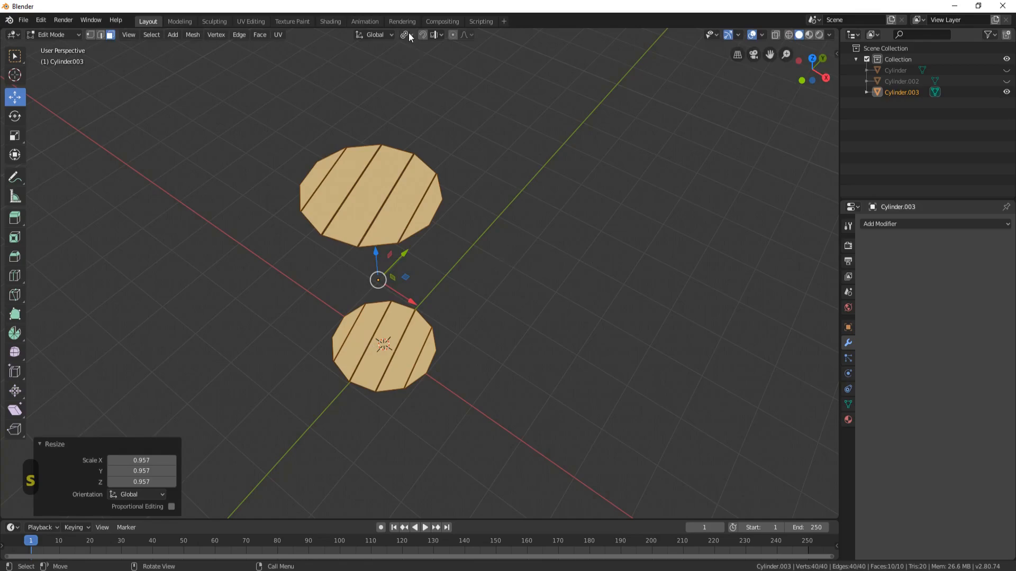
left_click(405, 34)
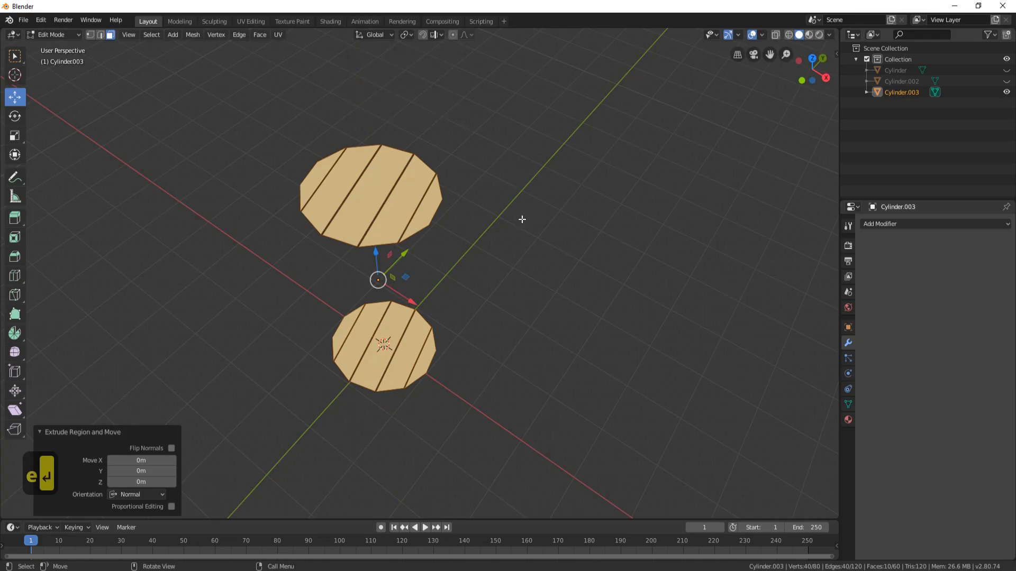
Extrude the lid planks for thickness, enlarge the bottom lid, and unhide the barrel.
key("s")
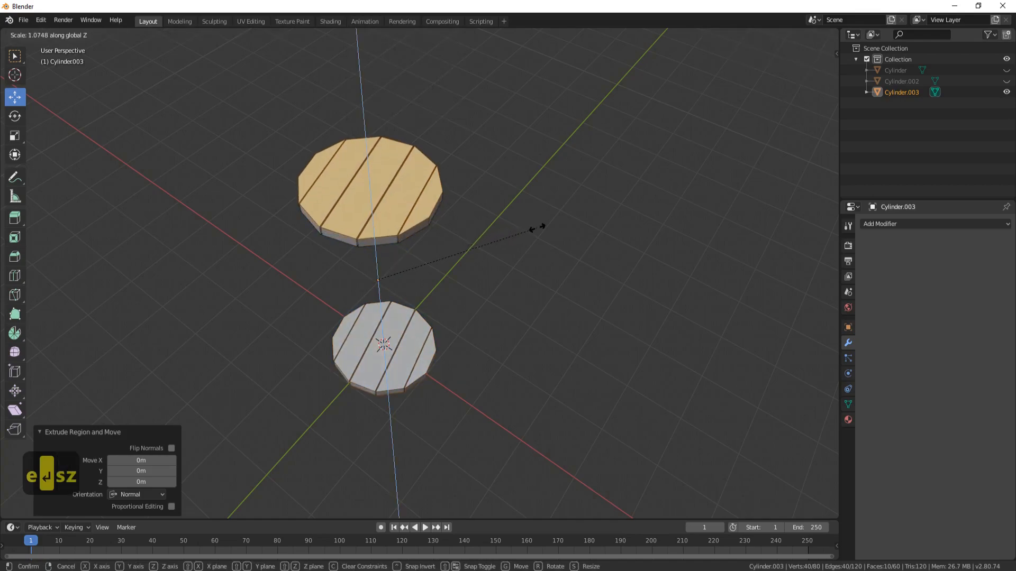
mouse_move(539, 232)
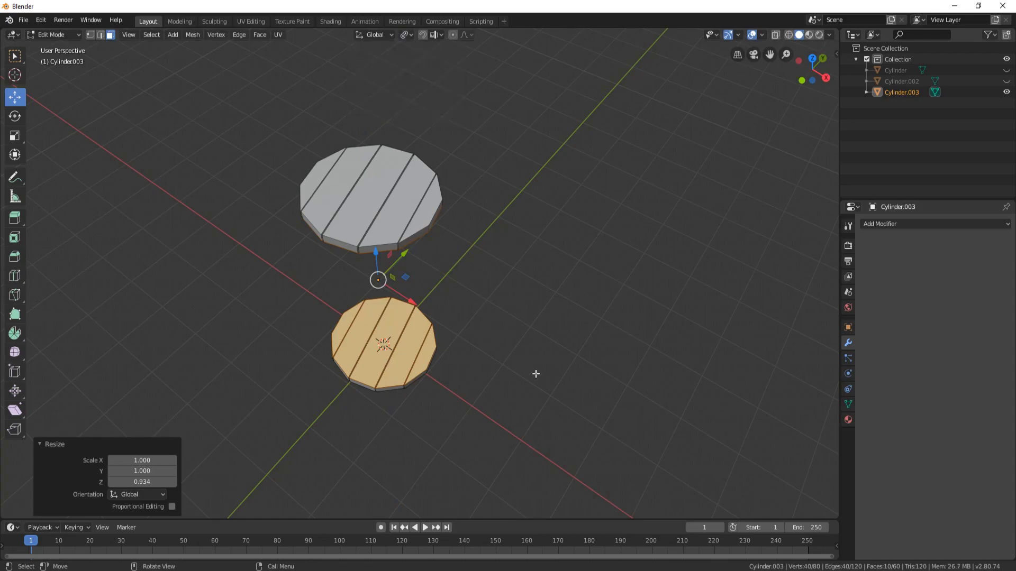
key("s")
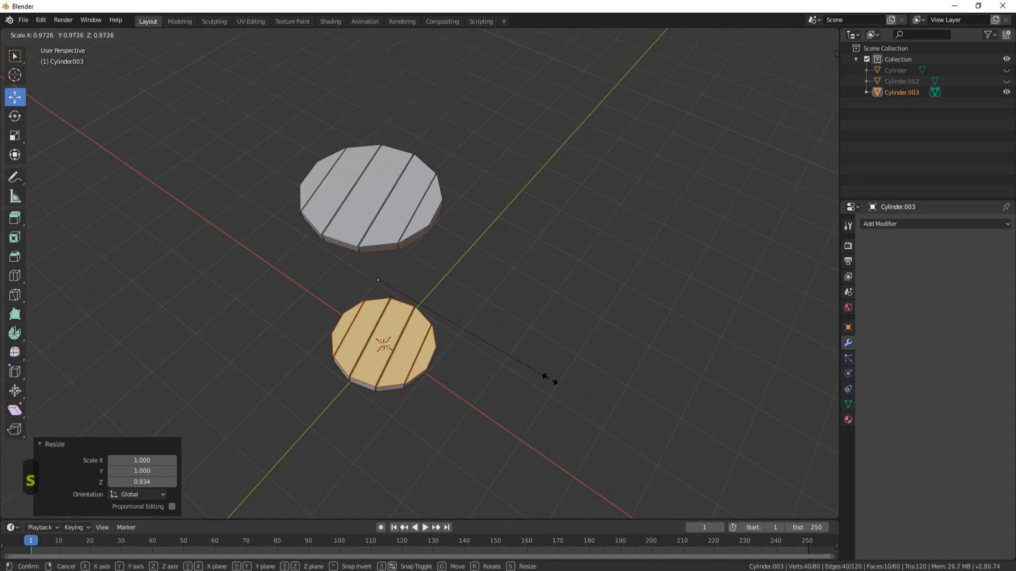
mouse_move(559, 396)
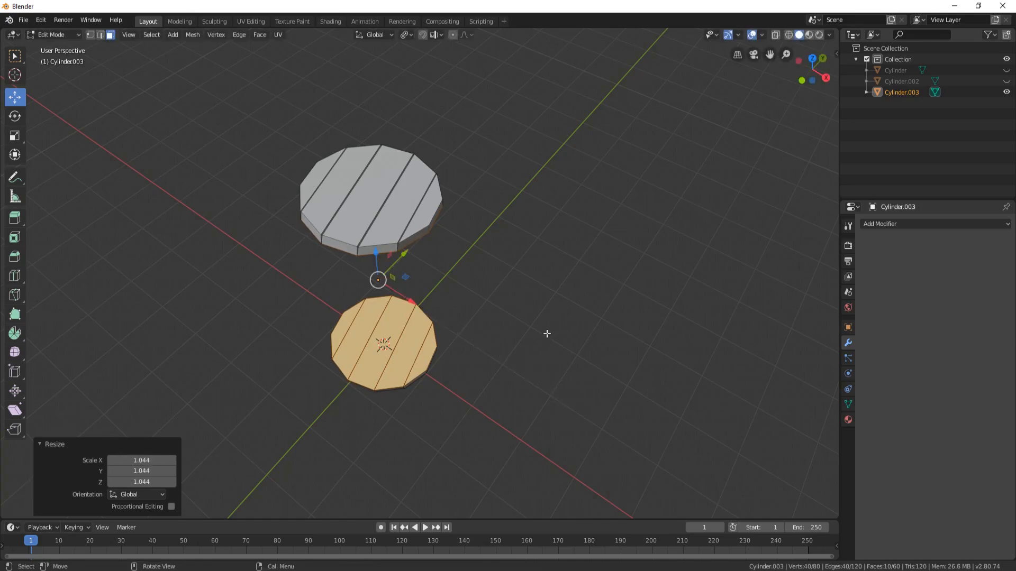
key("Tab")
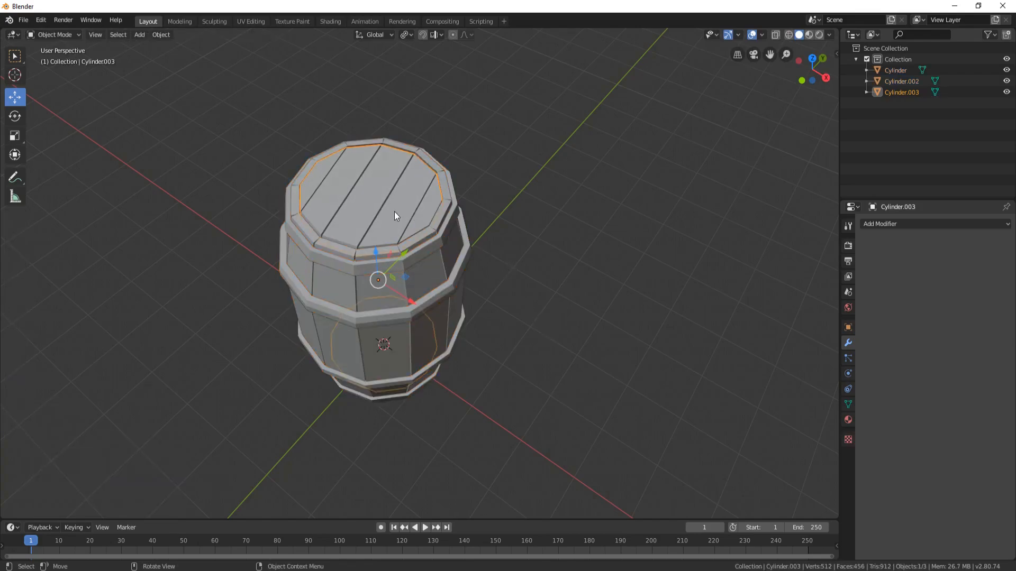
Select the top lid planks, lower them about 0.16 m into the rim, and rotate about Z.
key("Tab")
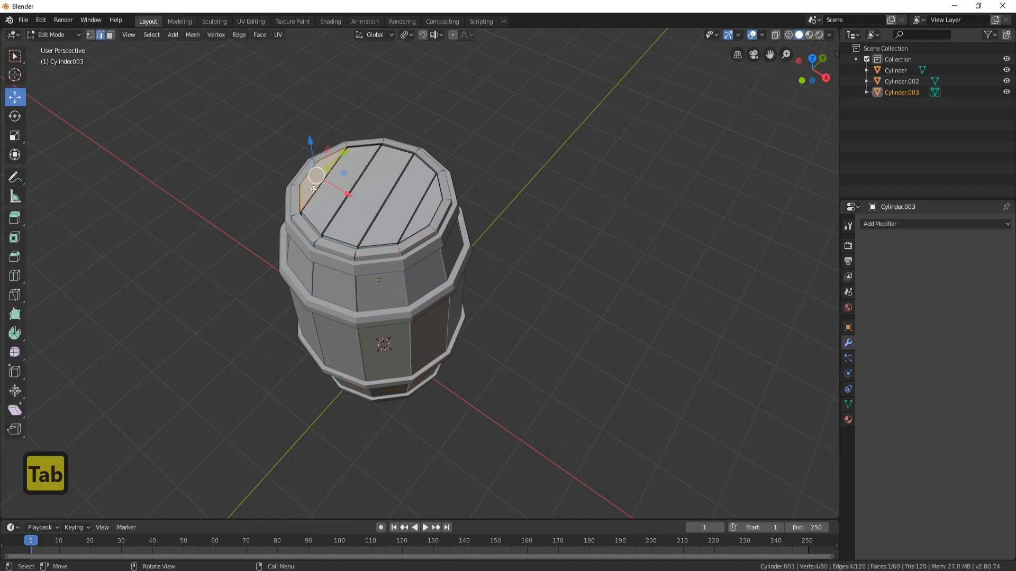
key("l")
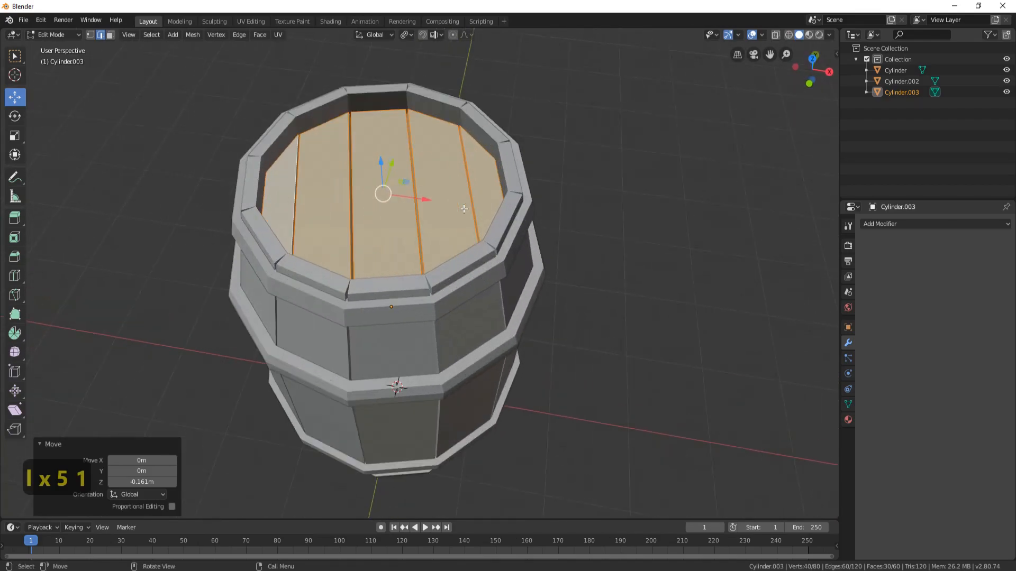
left_click(403, 34)
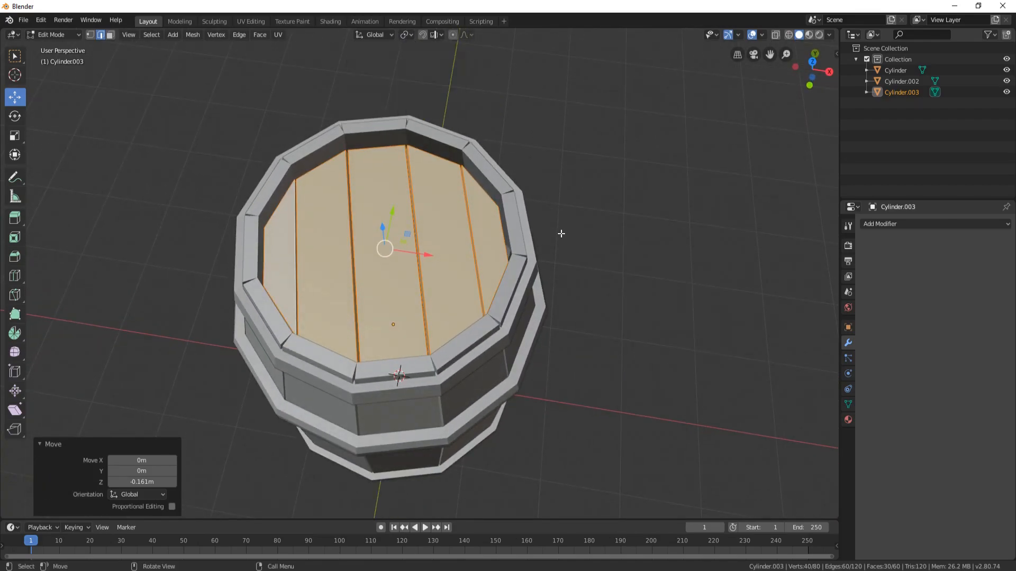
key("r")
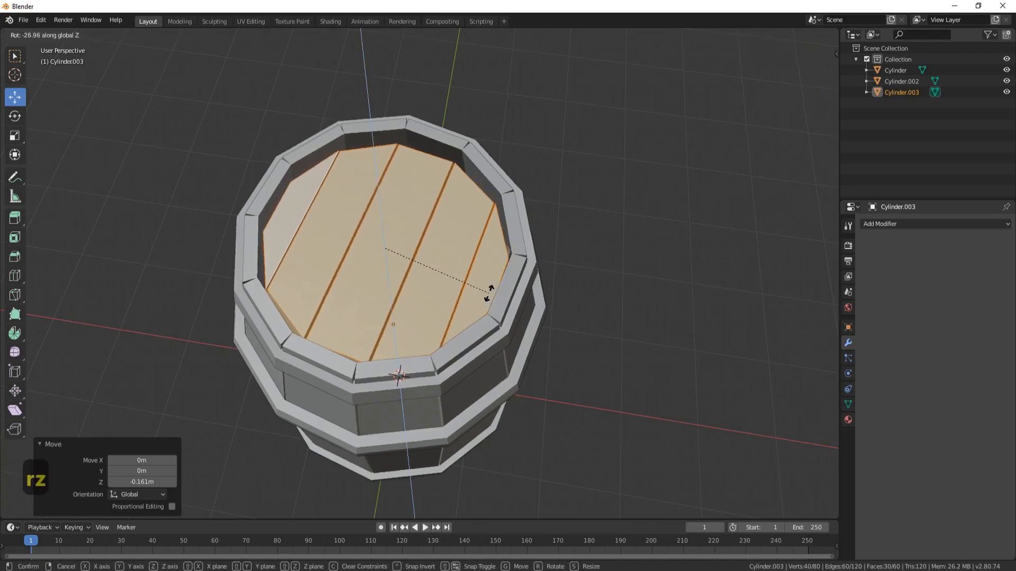
mouse_move(482, 298)
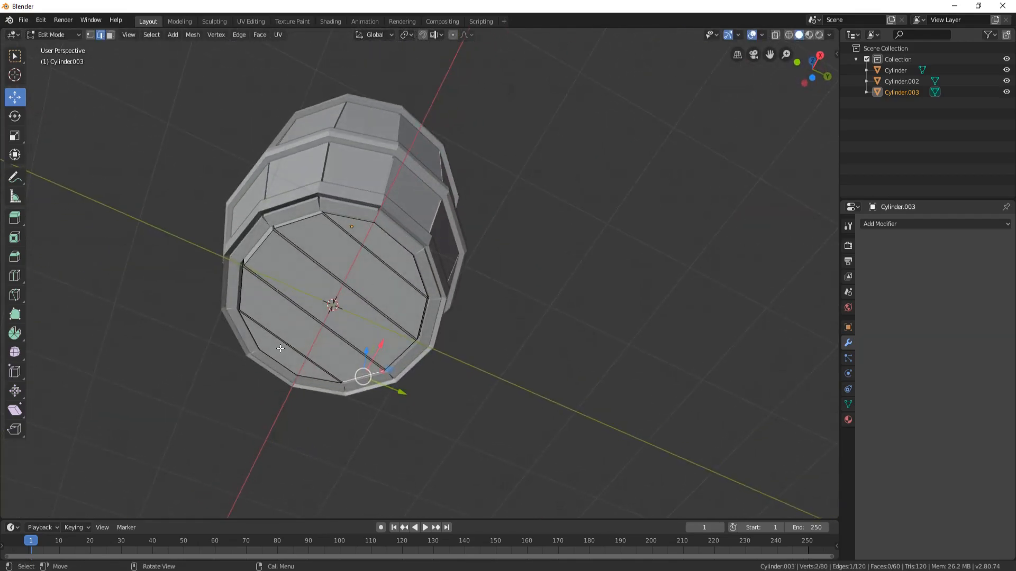
Select the bottom lid planks, rotate them about 7.7° around Z, and scale them up slightly.
key("l")
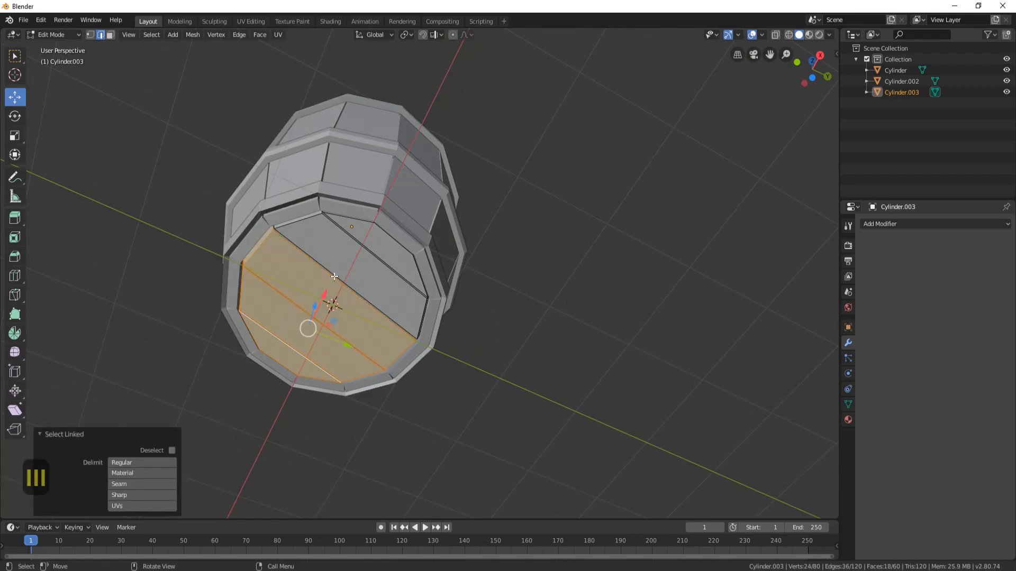
key("r")
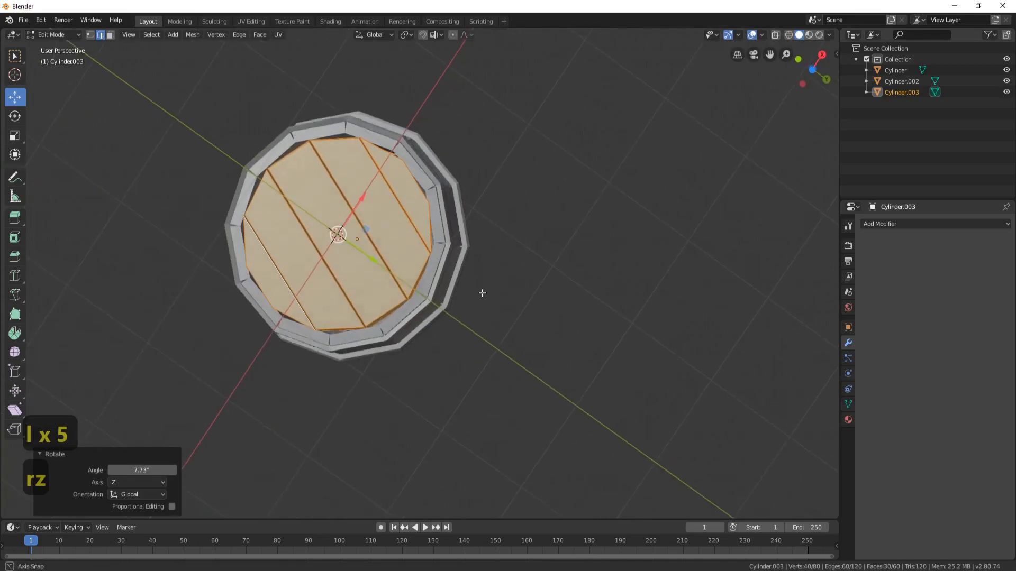
key("s")
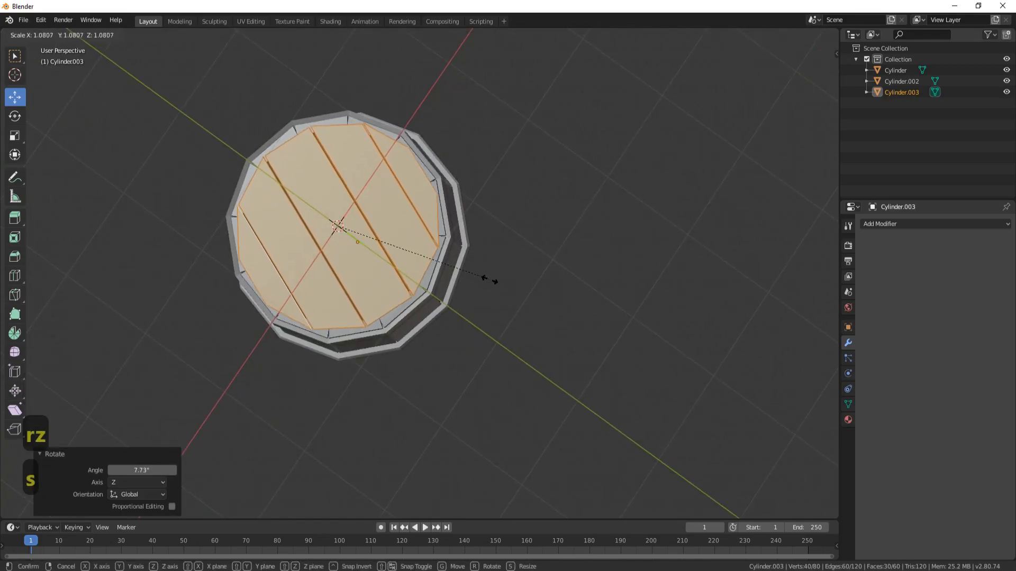